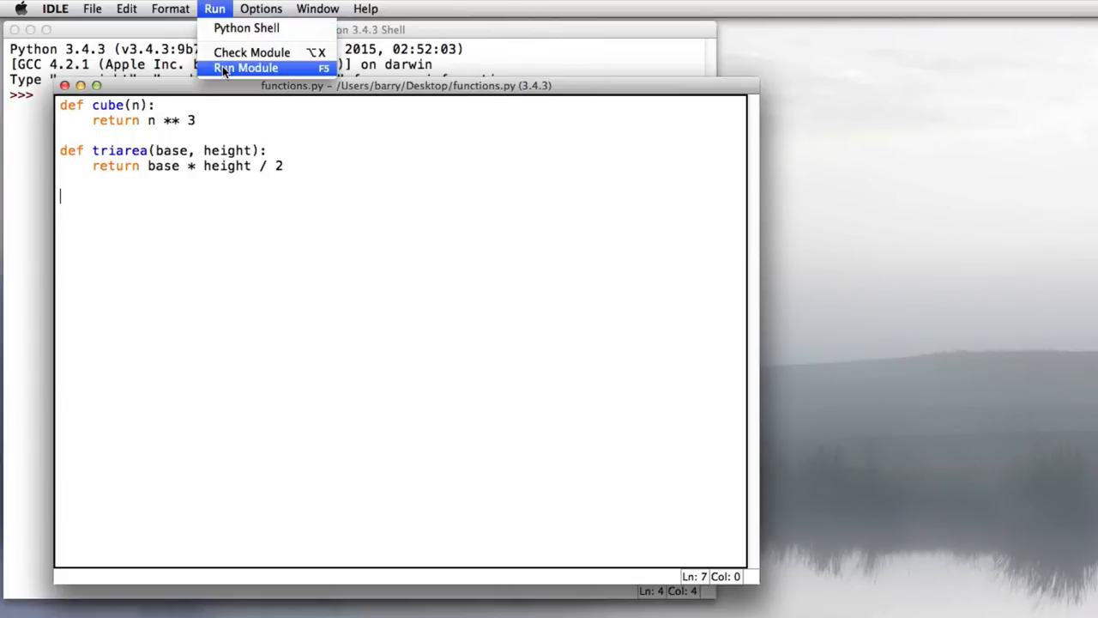
# Run the module and call cube and triarea in the shell, getting 1000, 125, 25.0 and 250.0
pyautogui.click(243, 68)
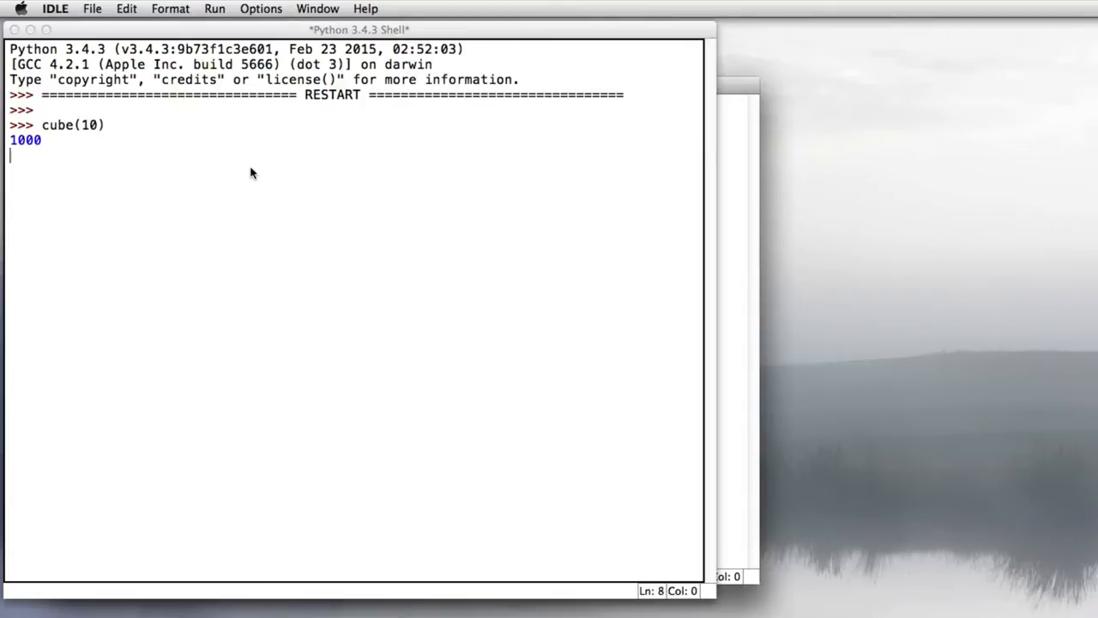
pyautogui.write('cube(5')
pyautogui.write('t')
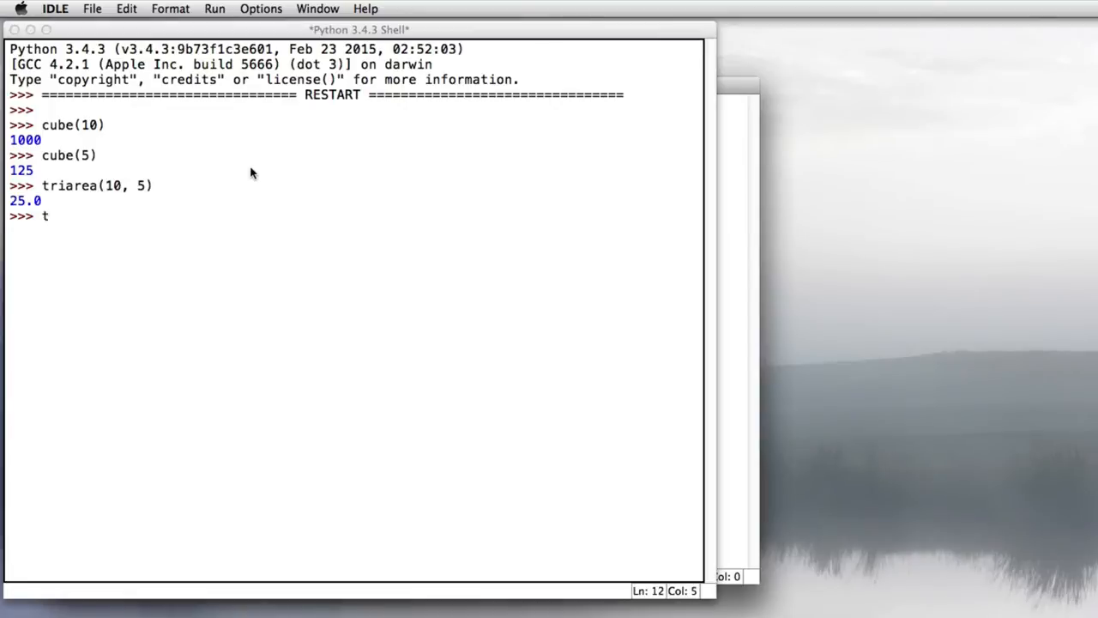
pyautogui.write('riarea(50, 10')
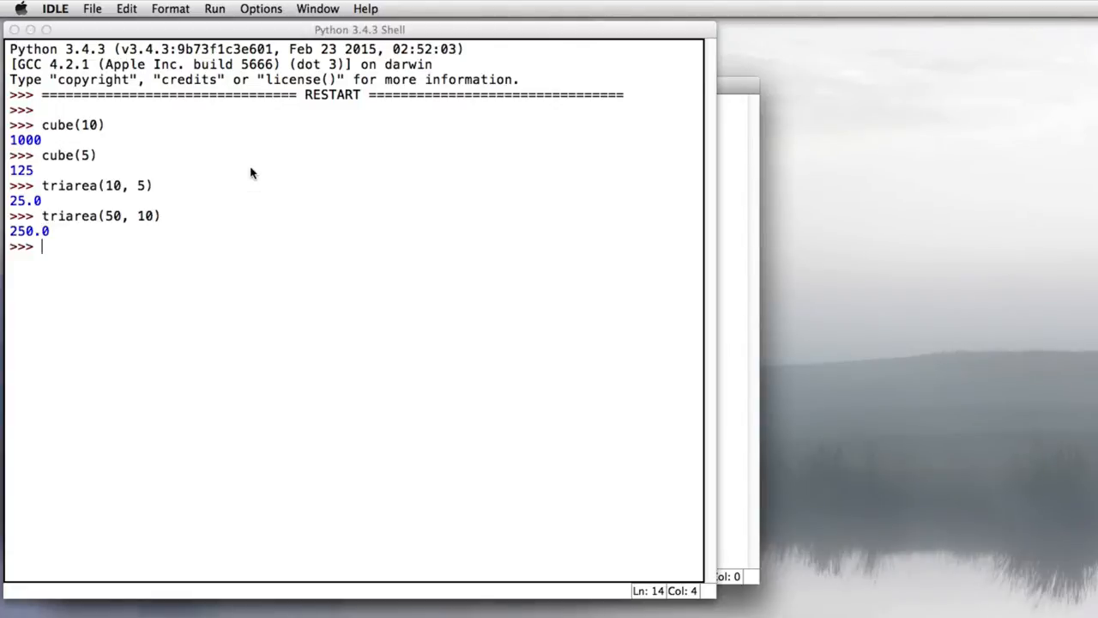
pyautogui.moveTo(607, 320)
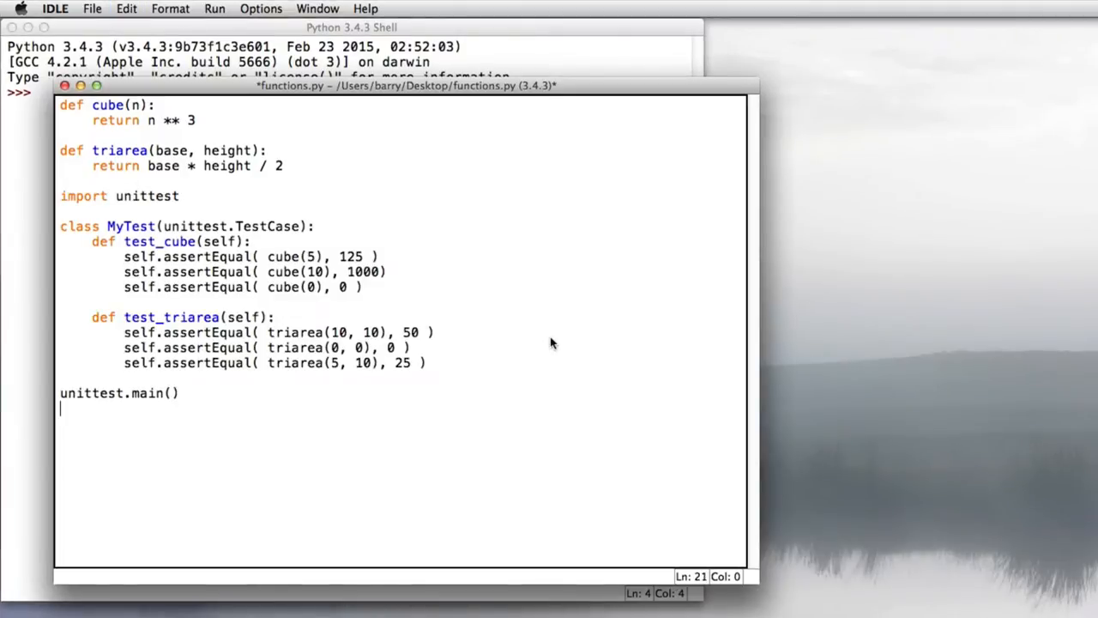
# Review the added import unittest line and MyTest's test_cube and test_triarea methods in the editor
pyautogui.tripleClick(120, 196)
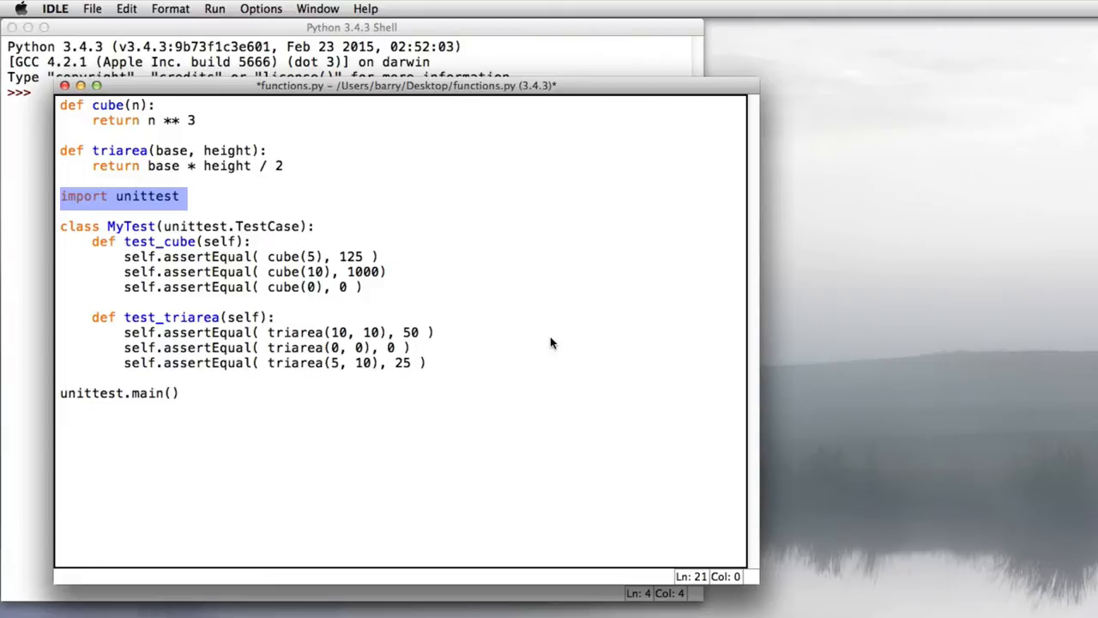
pyautogui.click(189, 227)
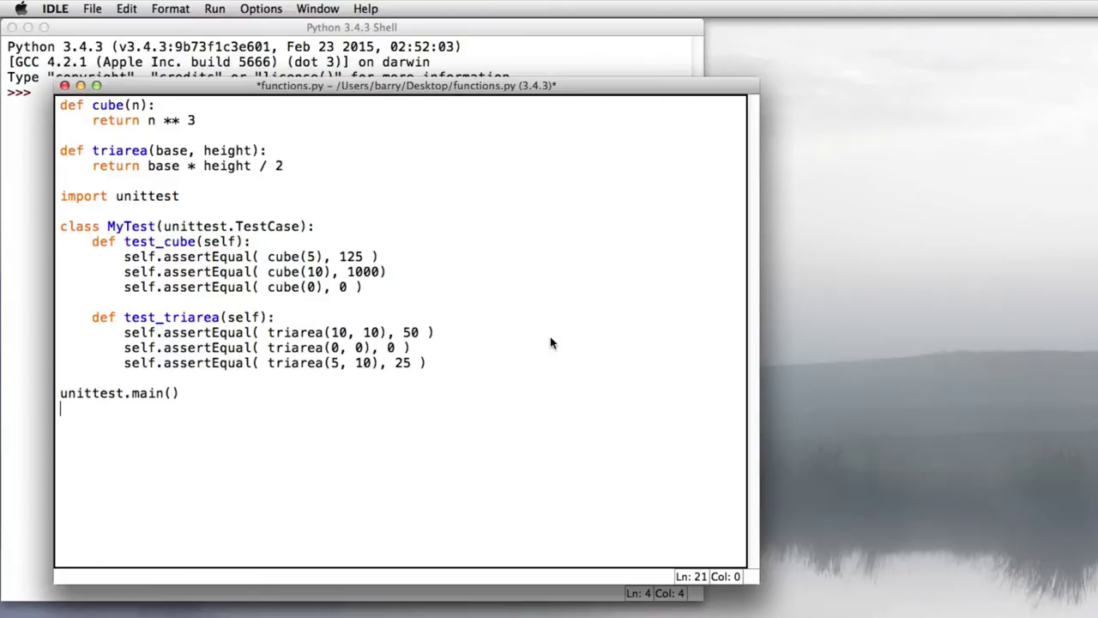
pyautogui.moveTo(93, 240); pyautogui.dragTo(425, 362)
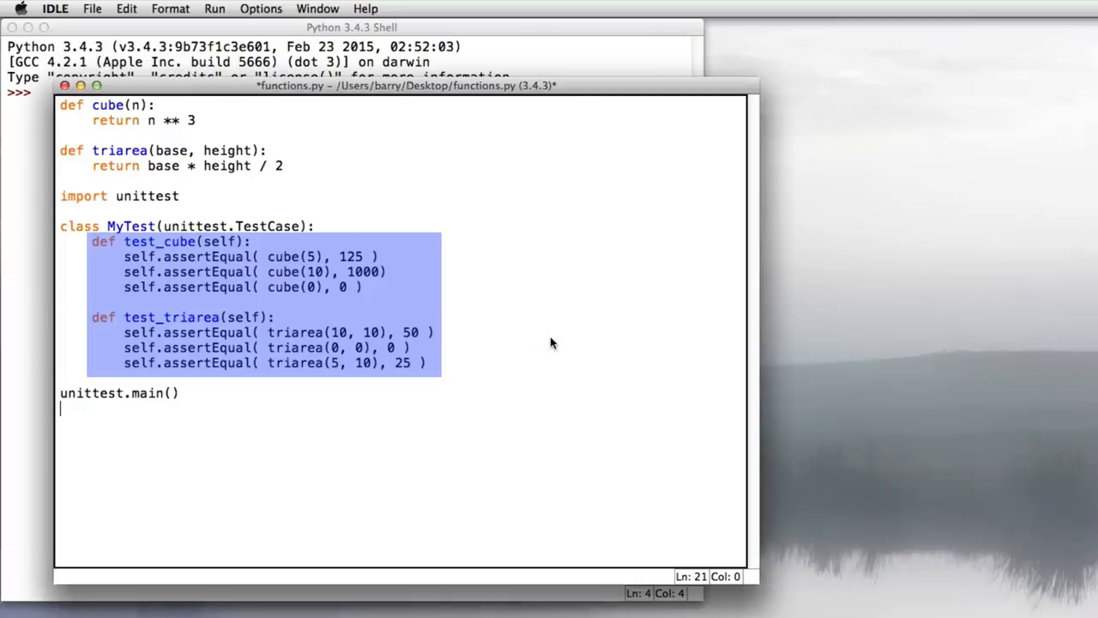
pyautogui.click(553, 343)
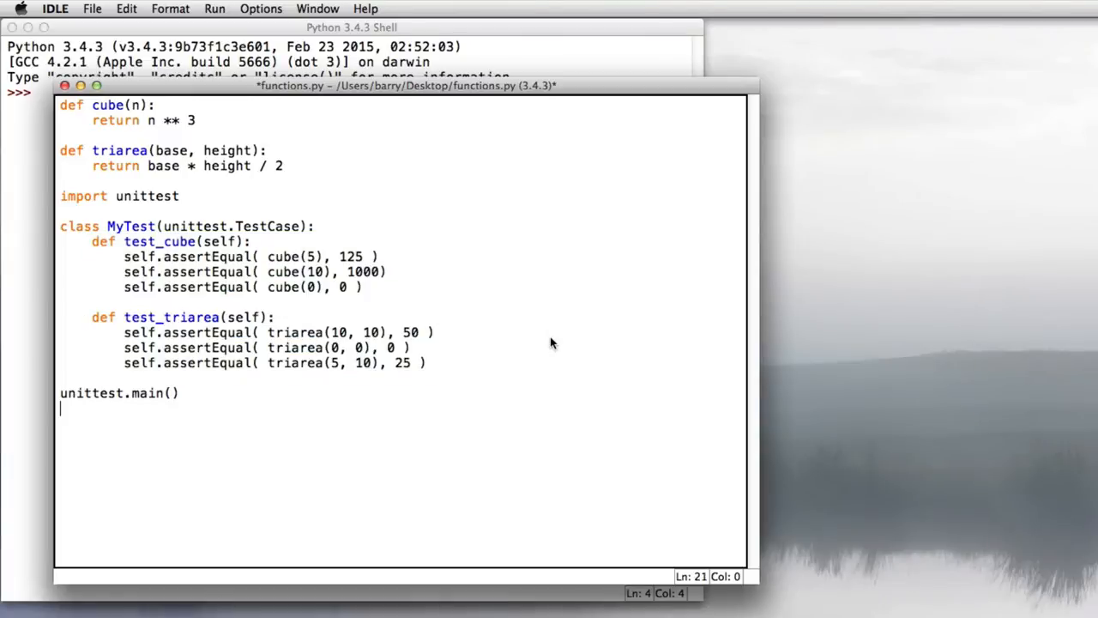
pyautogui.moveTo(93, 240); pyautogui.dragTo(360, 287)
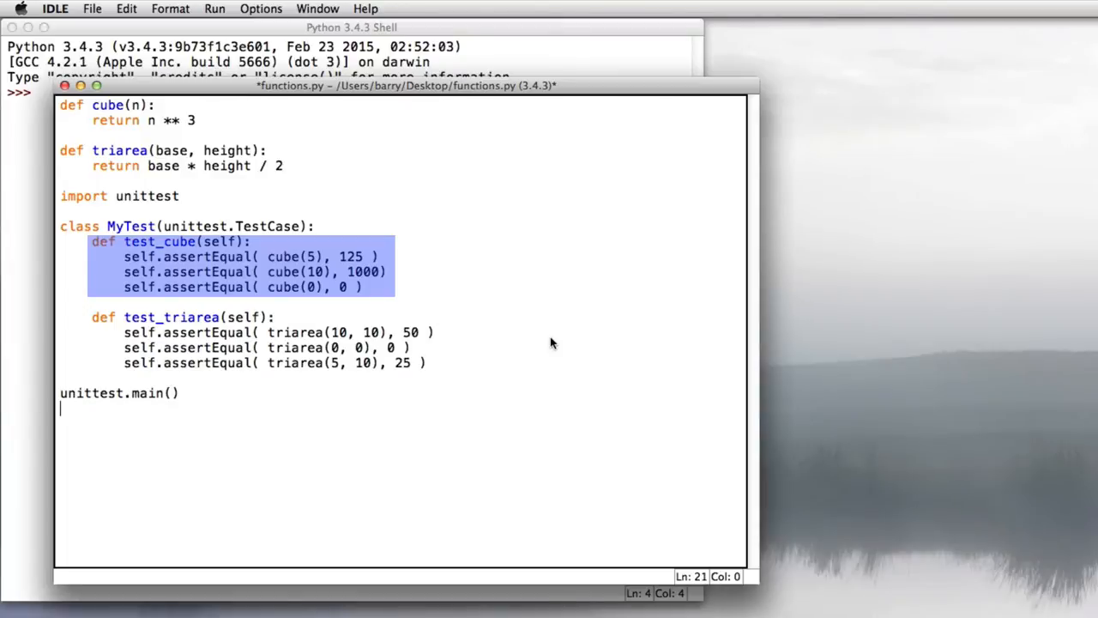
pyautogui.click(552, 343)
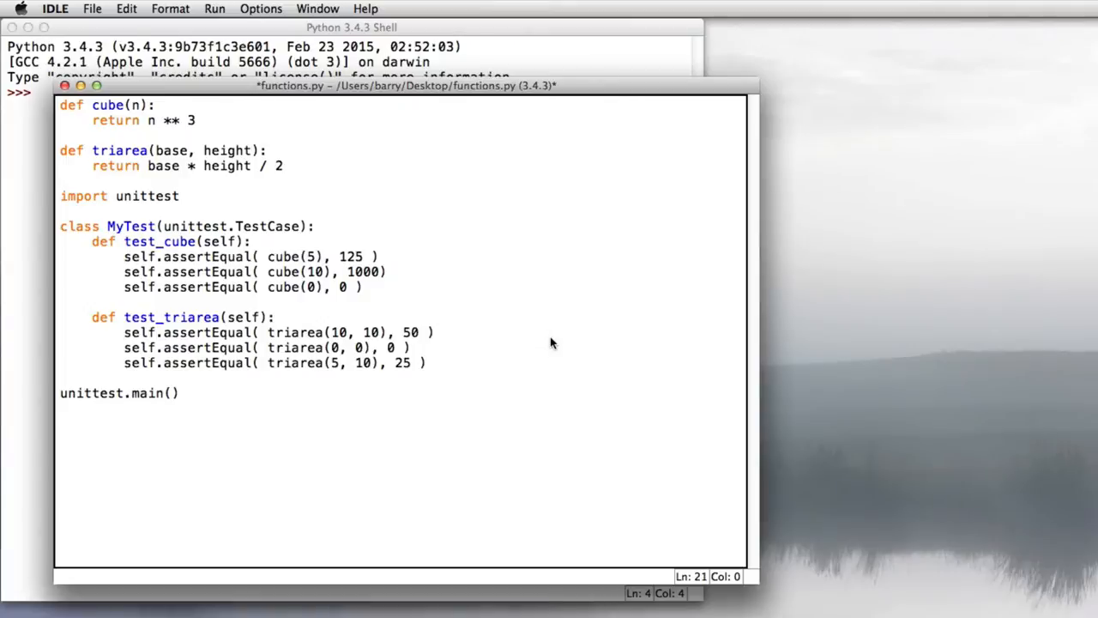
pyautogui.moveTo(123, 257); pyautogui.dragTo(360, 287)
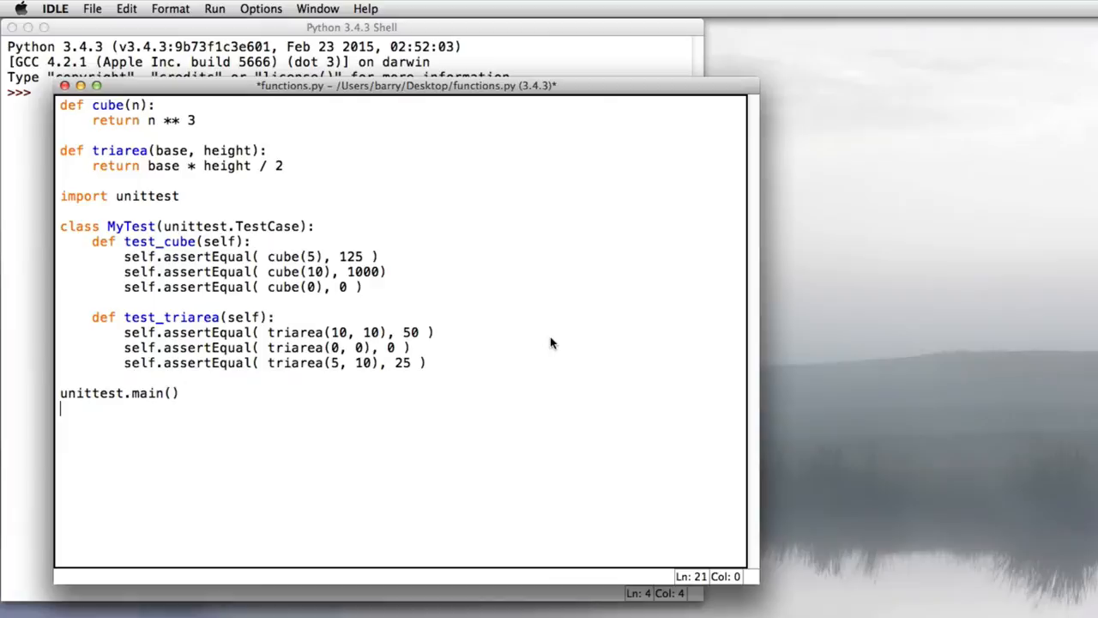
pyautogui.moveTo(212, 8)
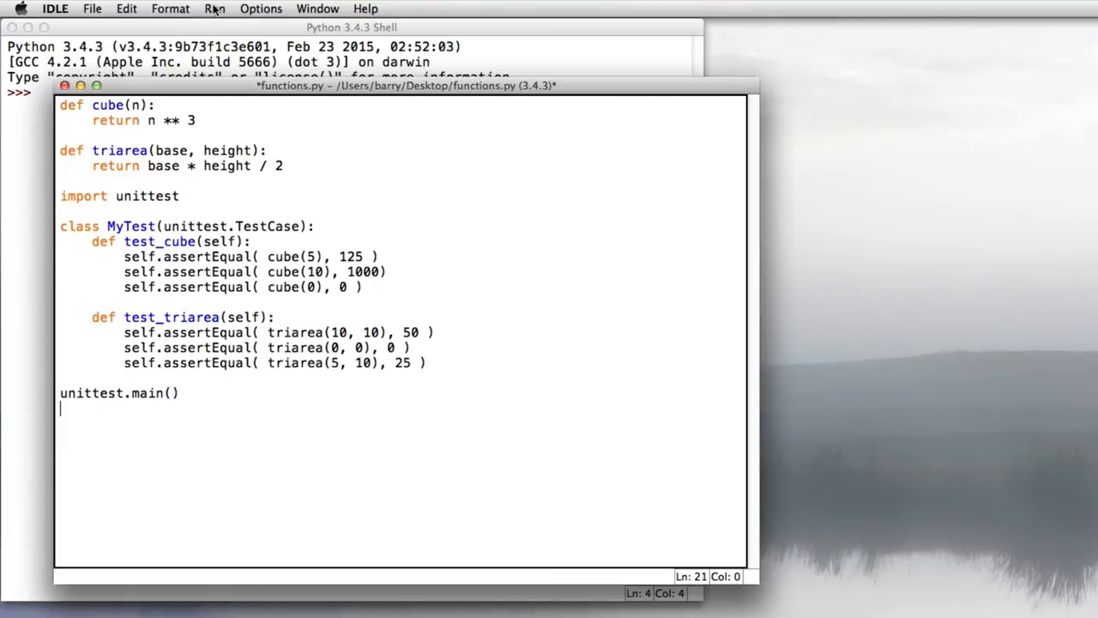
# Run the saved module so the shell reports 'Ran 2 tests ... OK'
pyautogui.click(214, 9)
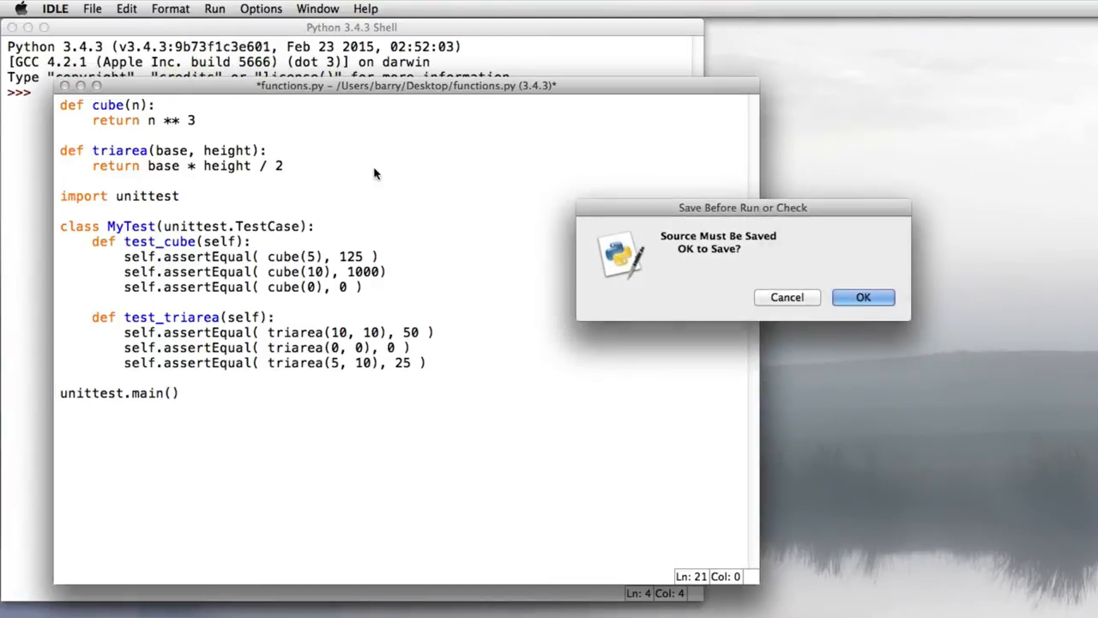
pyautogui.click(863, 297)
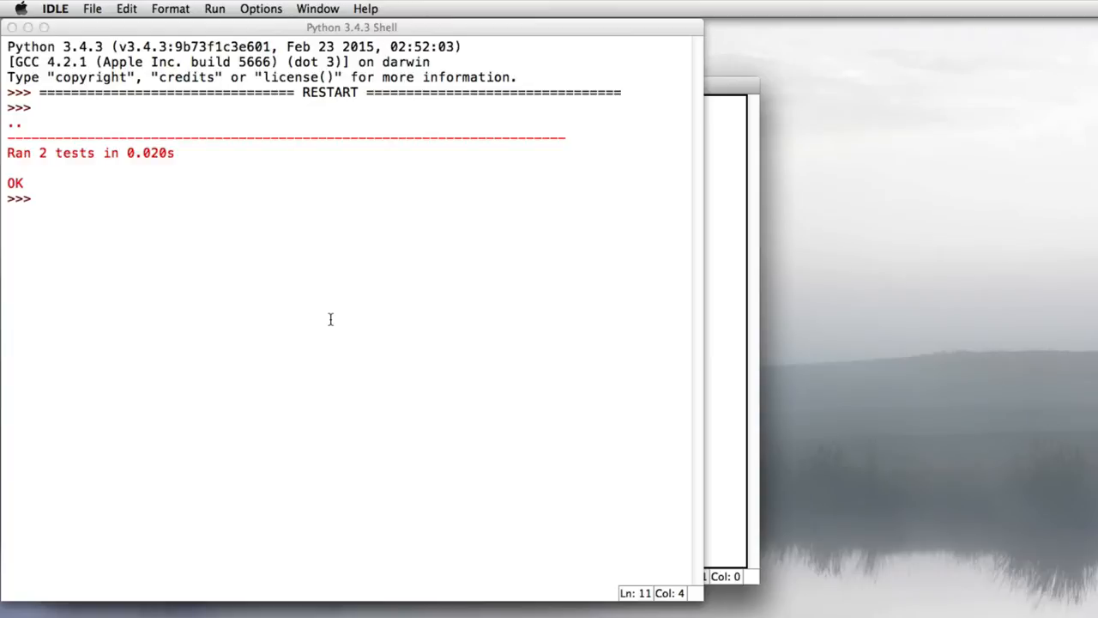
pyautogui.moveTo(618, 417)
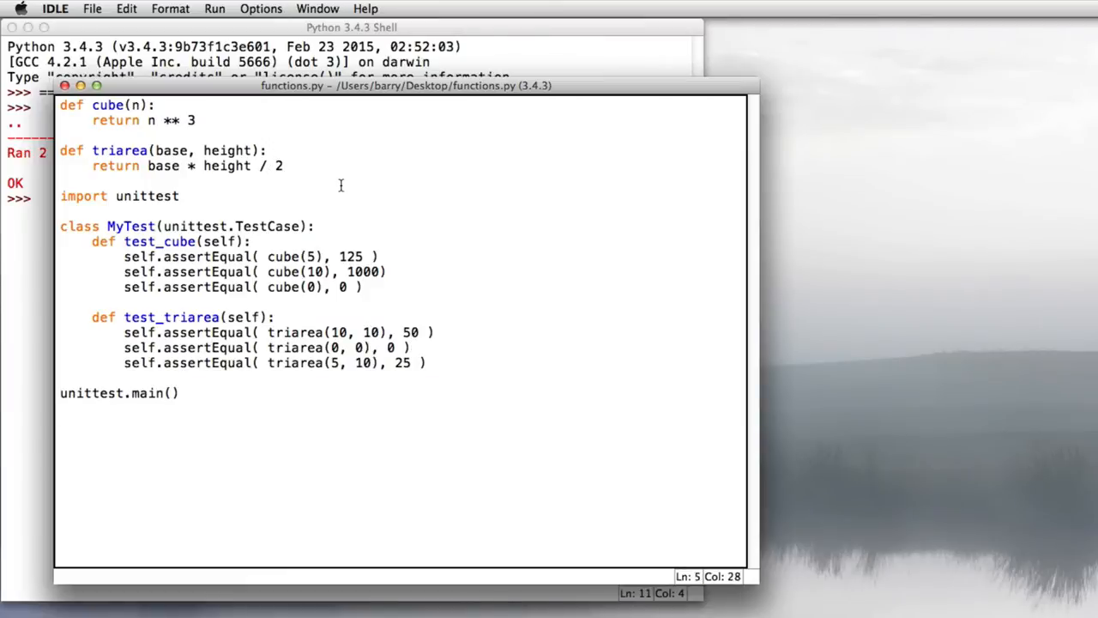
# Remove '/ 2' from triarea's return and run the module with the broken function
pyautogui.press('Backspace')
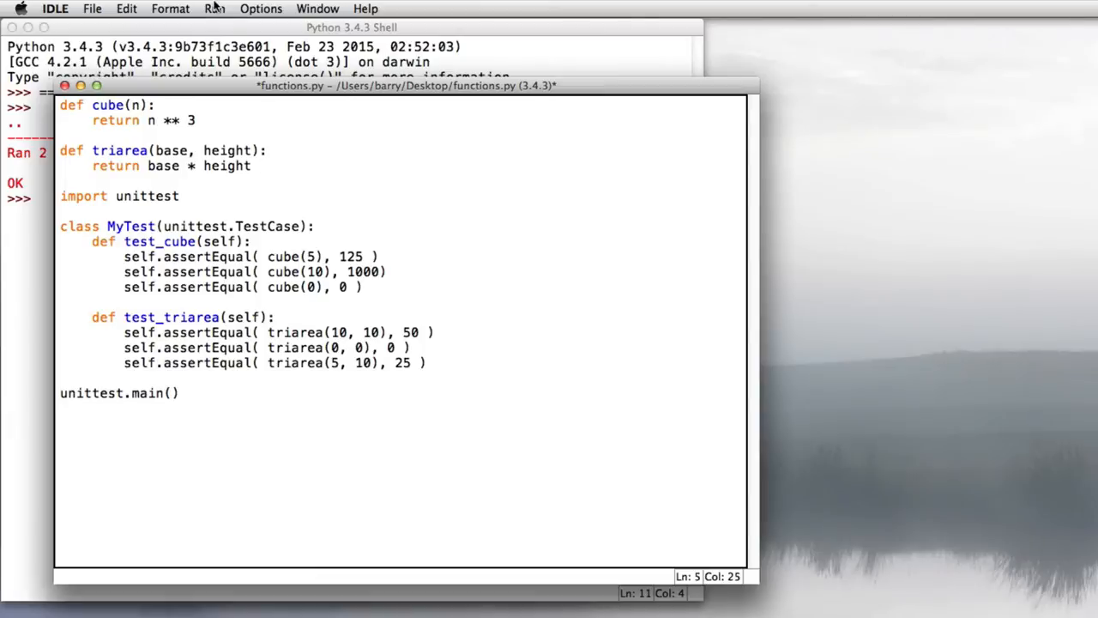
pyautogui.click(214, 9)
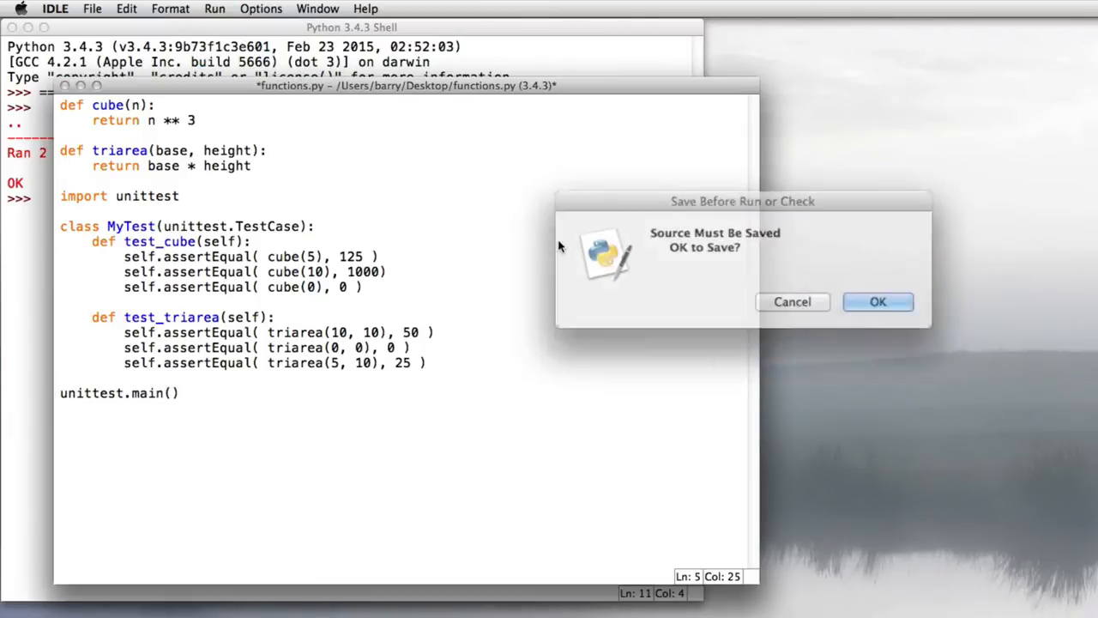
pyautogui.click(878, 302)
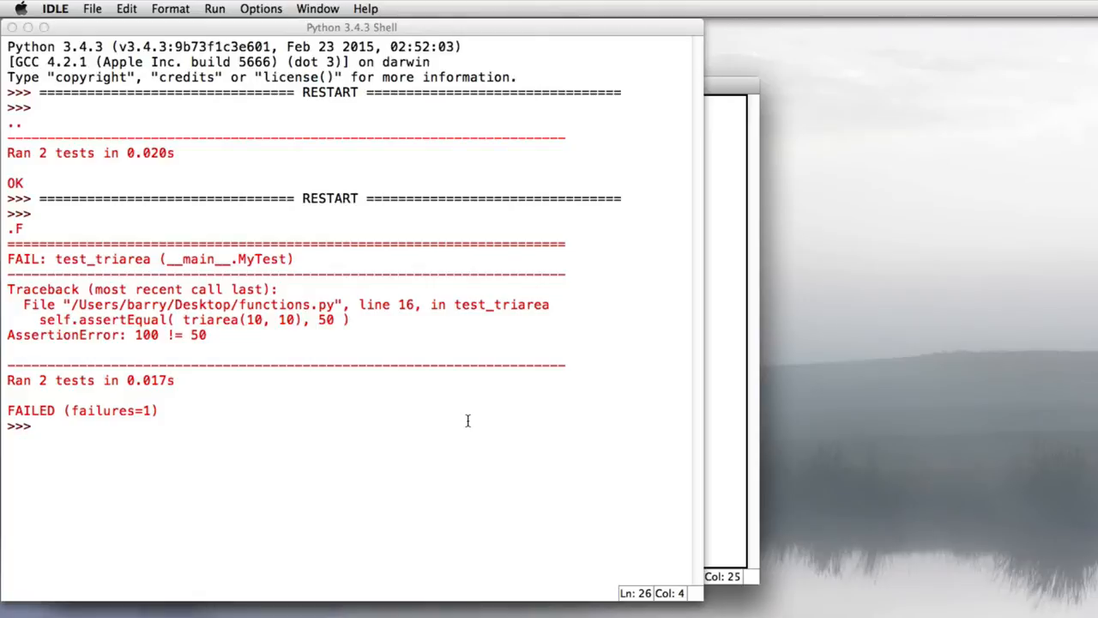
# Inspect the test_triarea FAIL traceback (100 != 50) and return to triarea's return line to fix it
pyautogui.moveTo(352, 306); pyautogui.dragTo(549, 305)
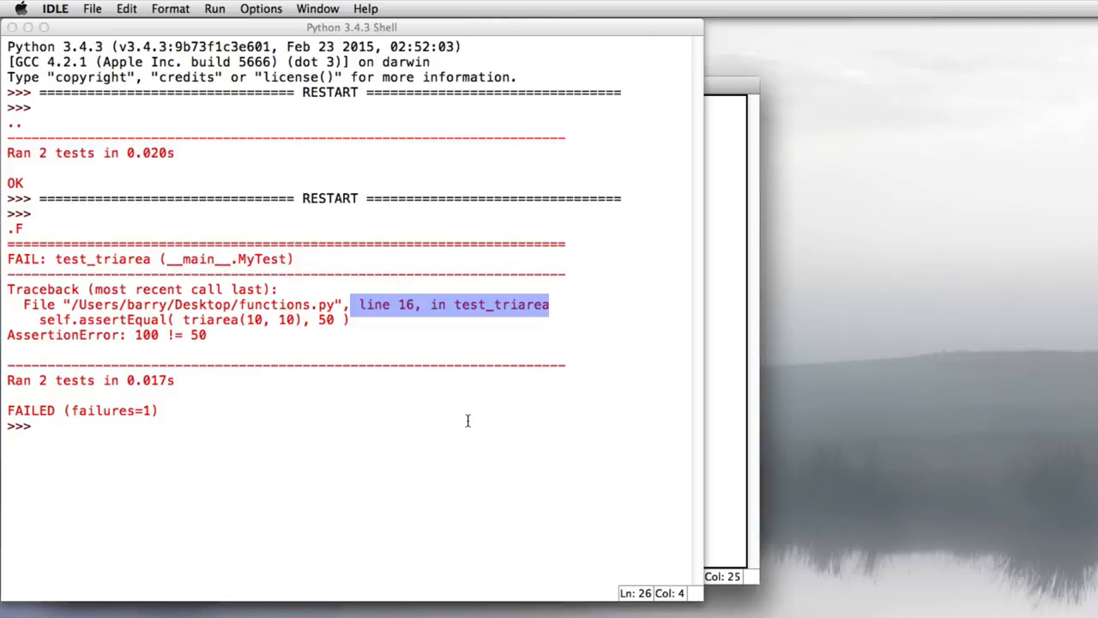
pyautogui.click(467, 421)
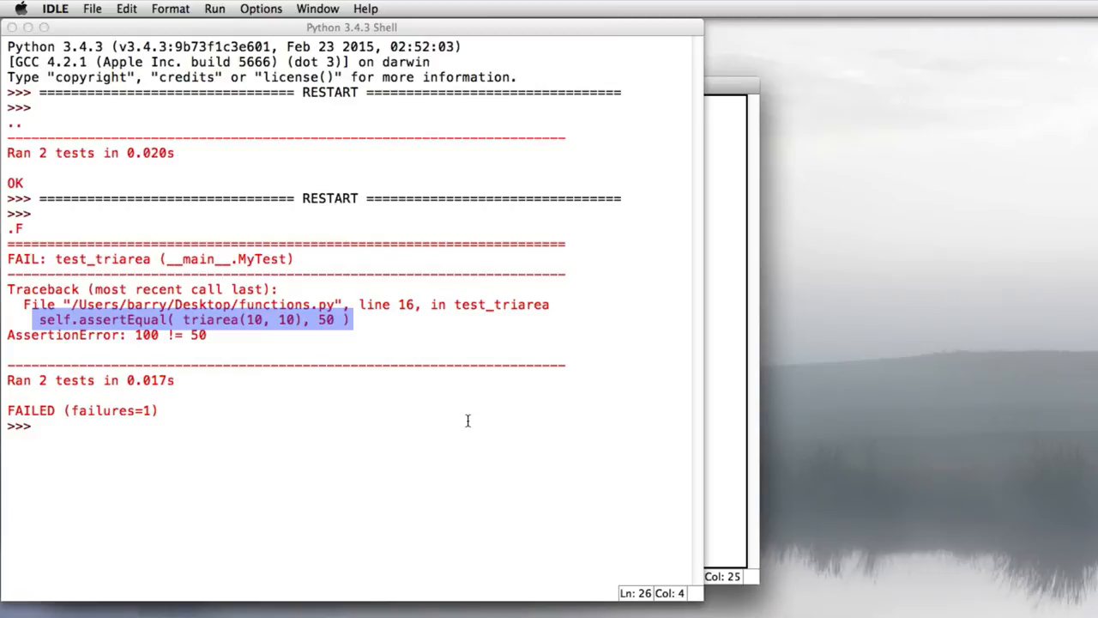
pyautogui.click(107, 335)
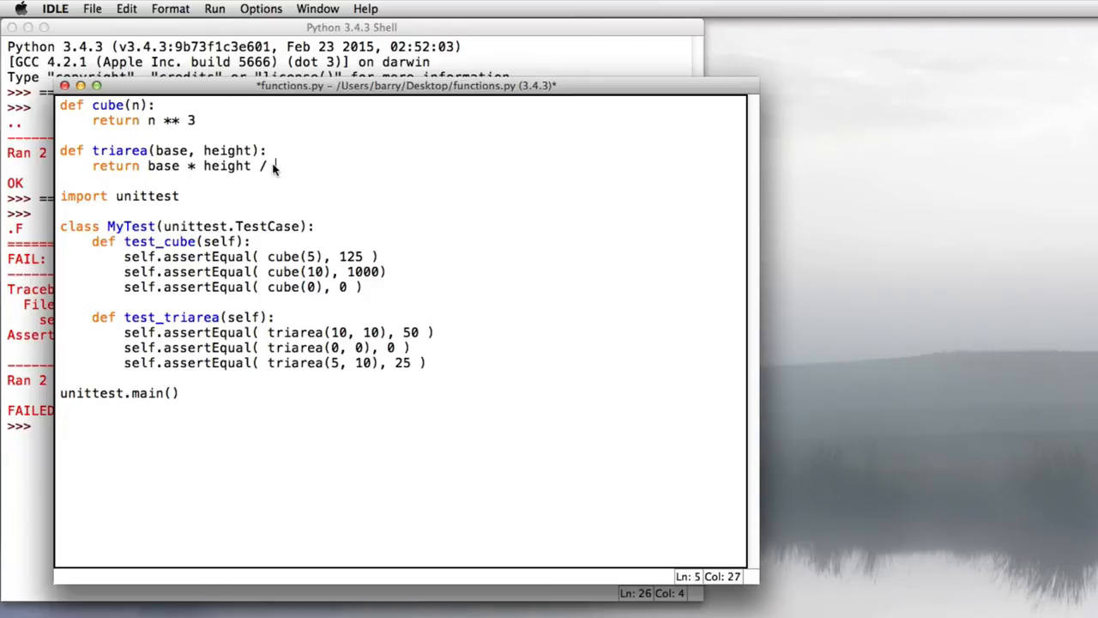
# Rerun the fixed module so both tests pass with OK
pyautogui.click(215, 9)
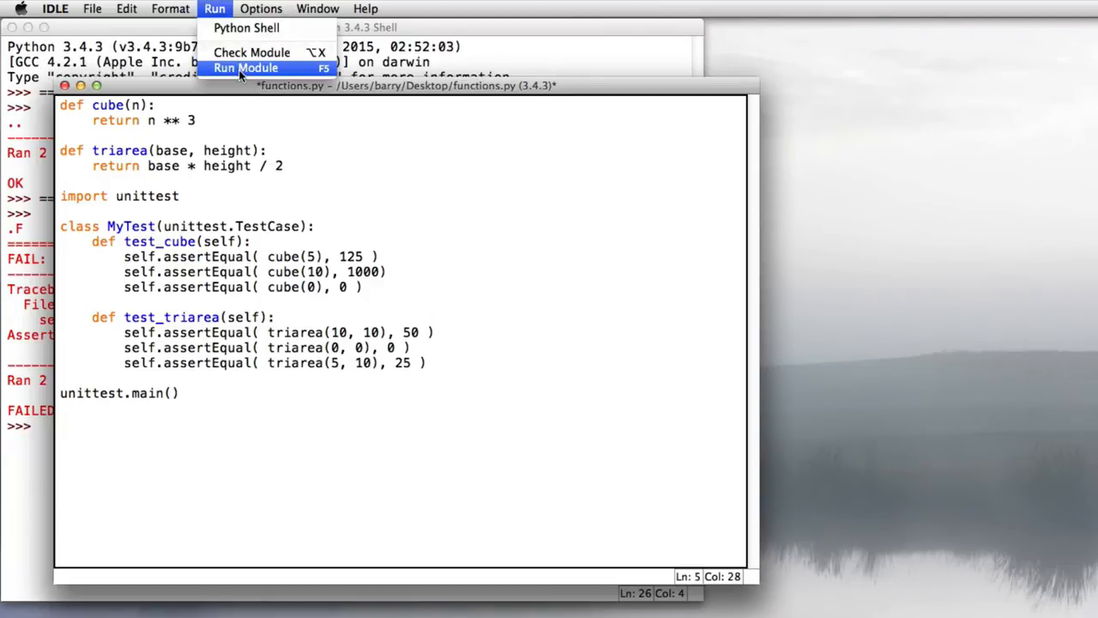
pyautogui.click(247, 68)
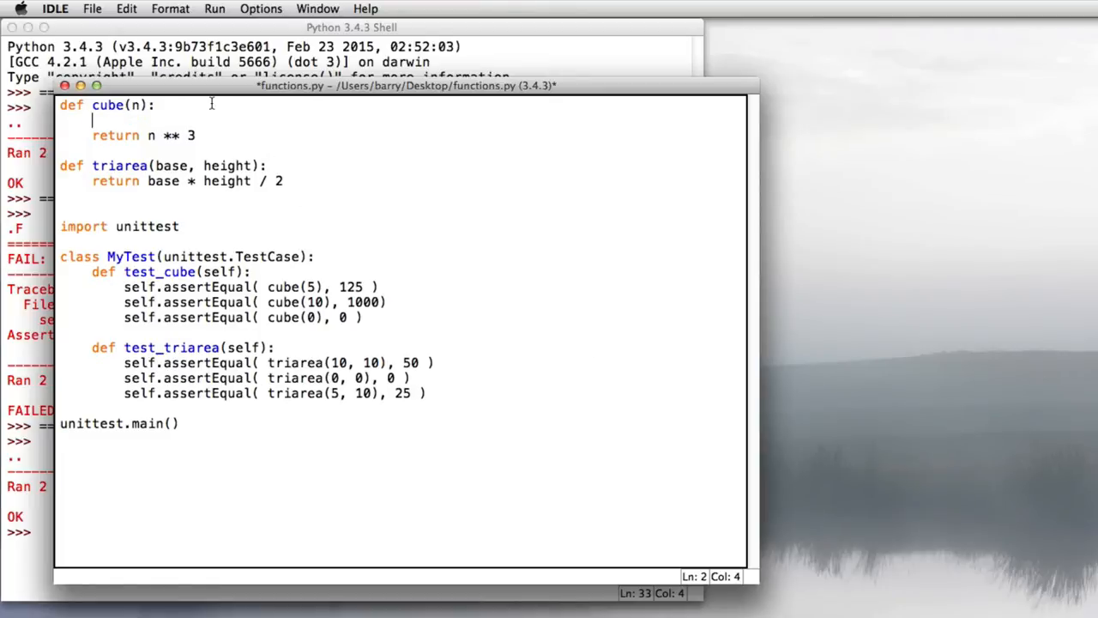
# Add docstrings 'Return the cube of n' and 'Return the area of a triangle of base and height'
pyautogui.write('"""')
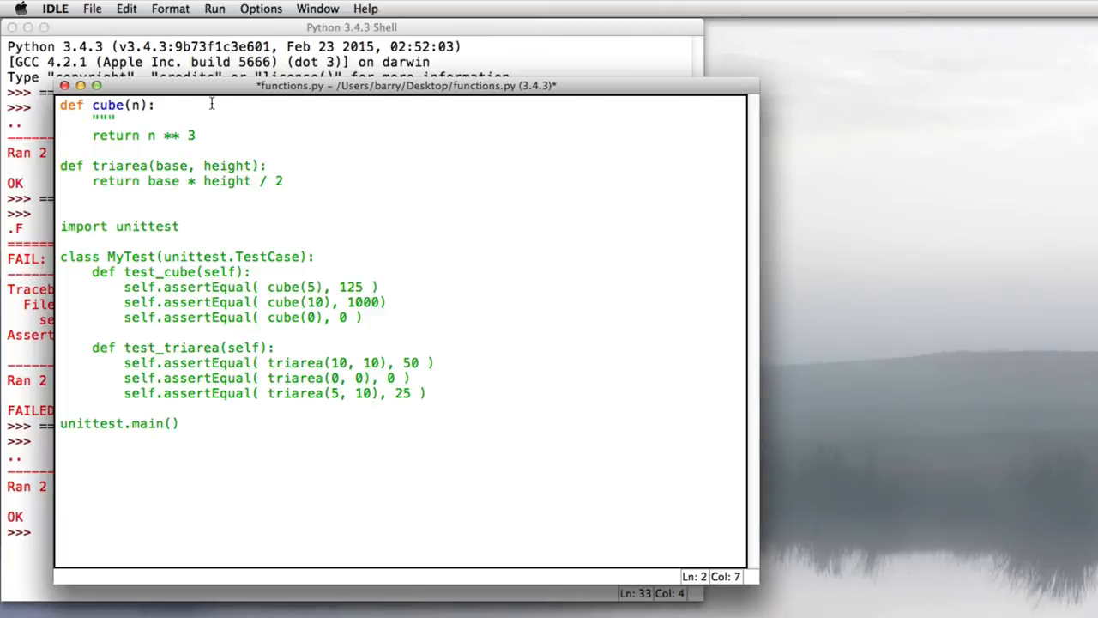
pyautogui.write('Return the cube of n')
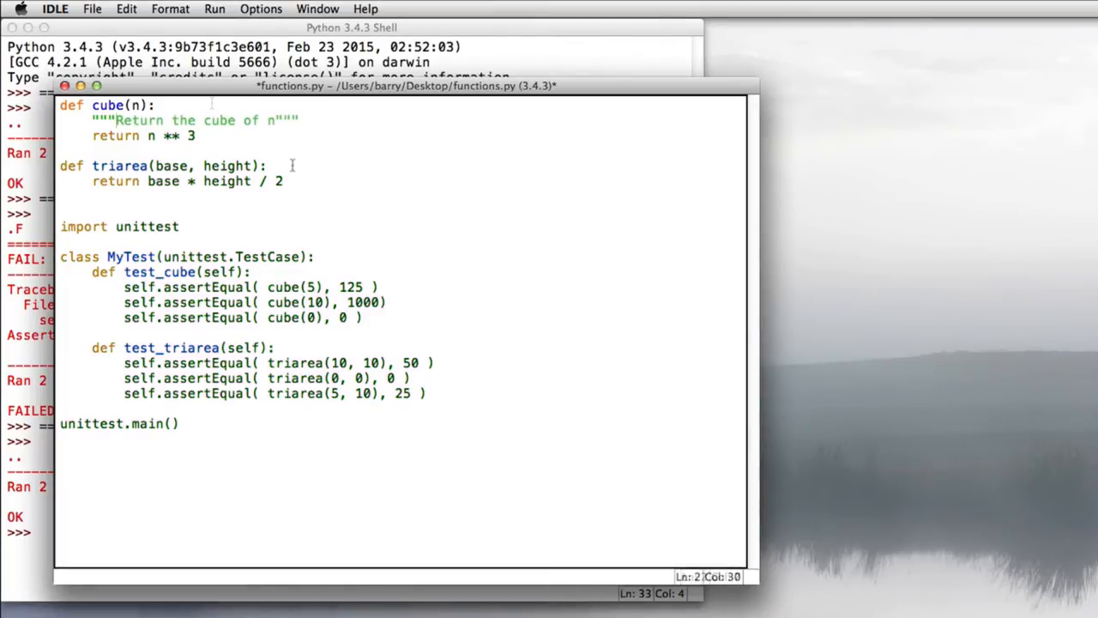
pyautogui.write('"""Return the area of a triangle of base and height"""')
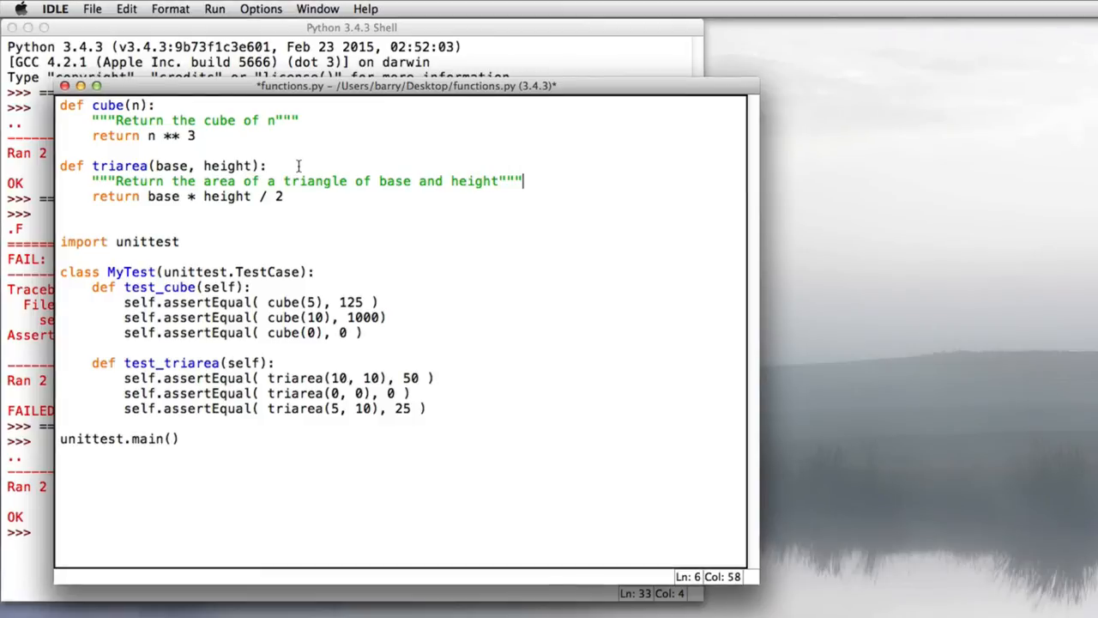
# Save and run the docstringed module so the two tests pass
pyautogui.click(215, 9)
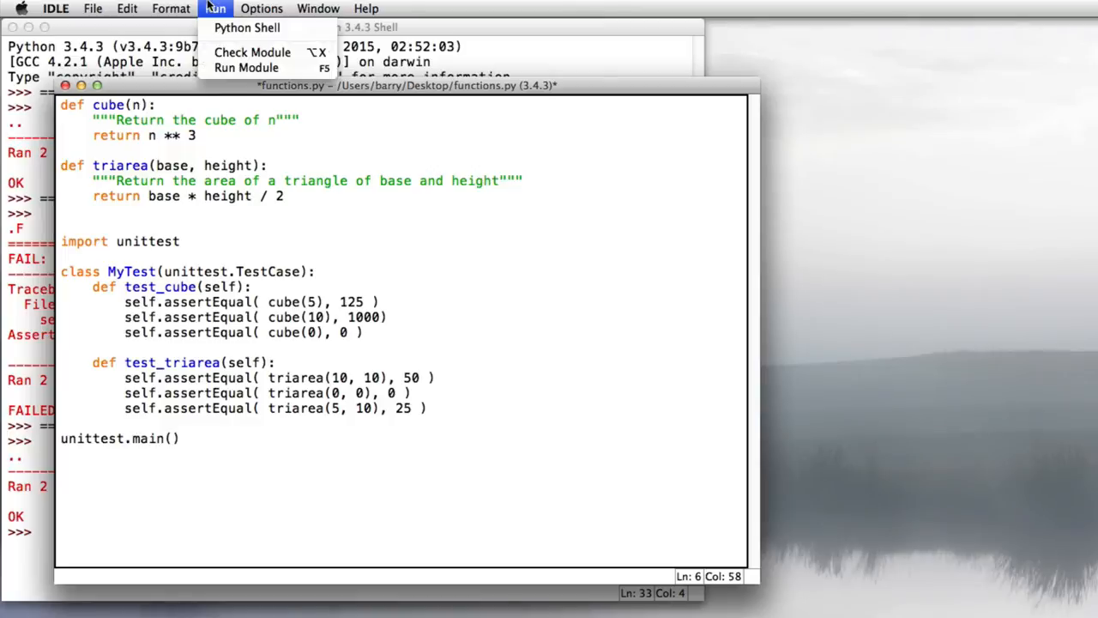
pyautogui.click(247, 69)
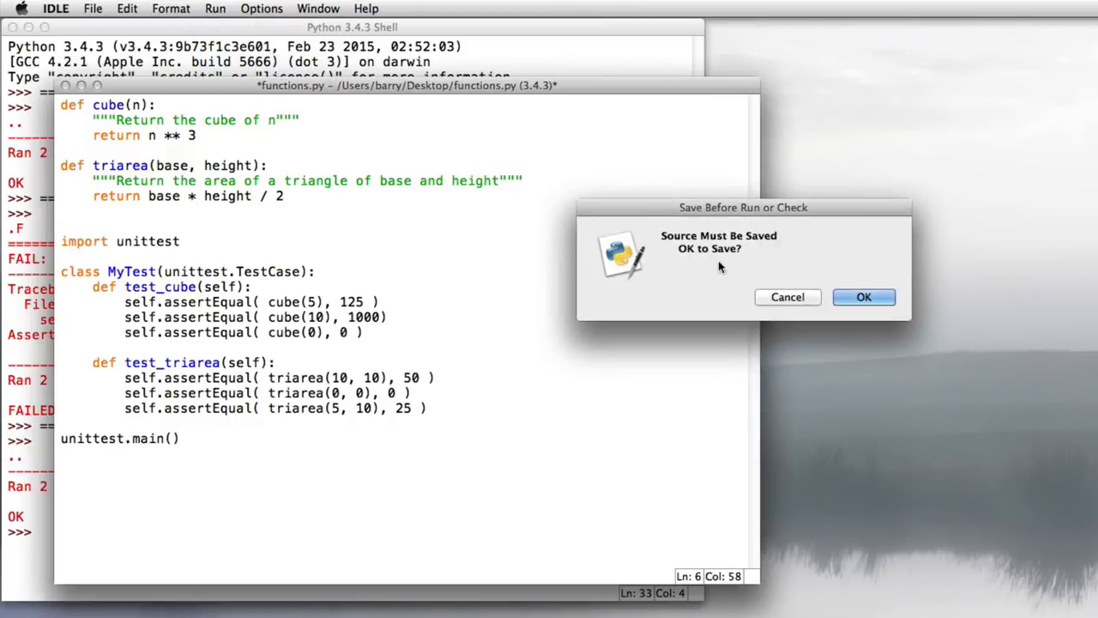
pyautogui.click(865, 297)
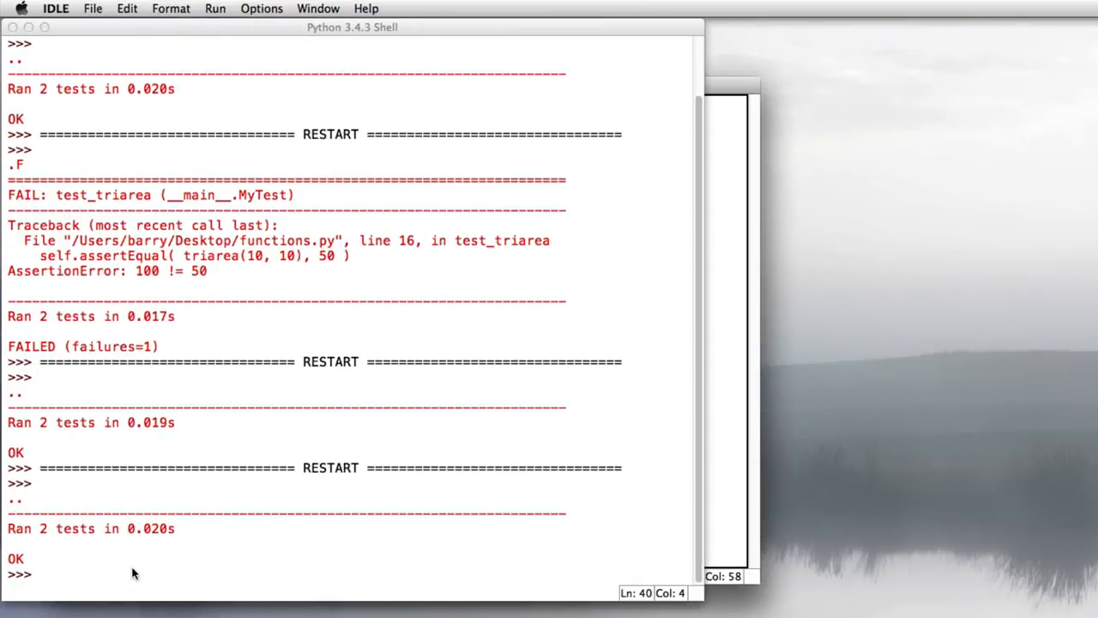
# Call cube(10) in the shell, seeing its docstring call tip and the result 1000
pyautogui.write('cube')
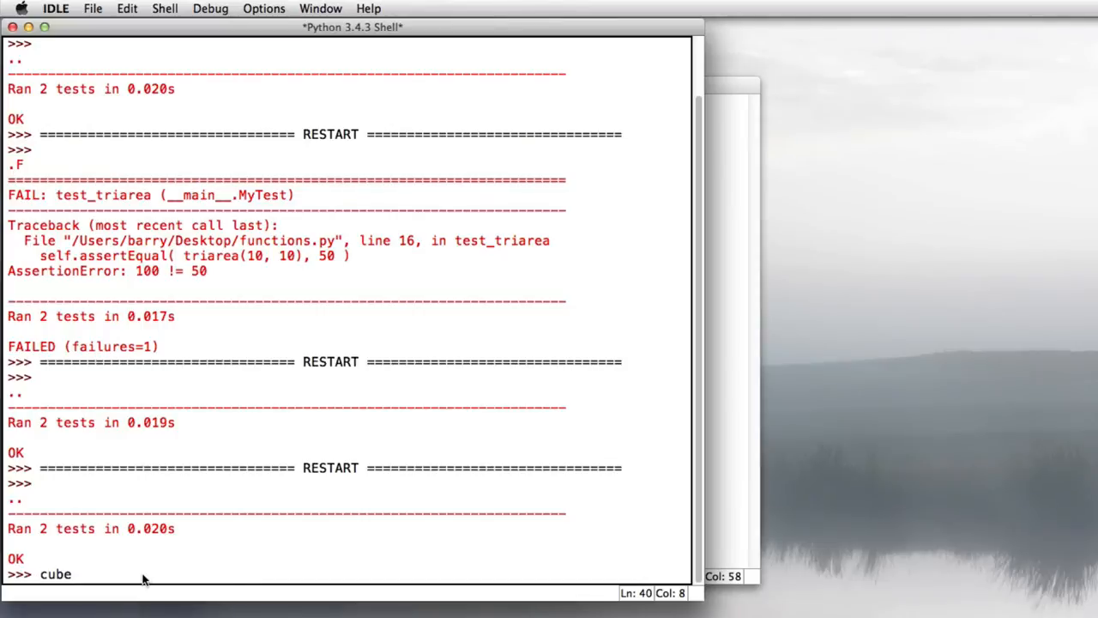
pyautogui.write('(')
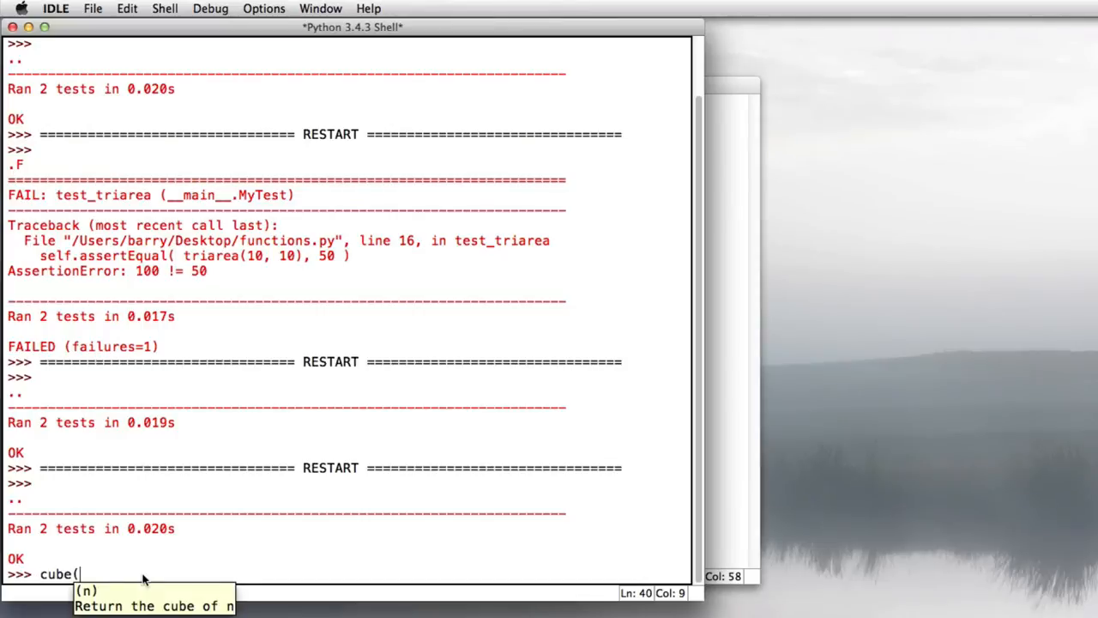
pyautogui.moveTo(151, 569)
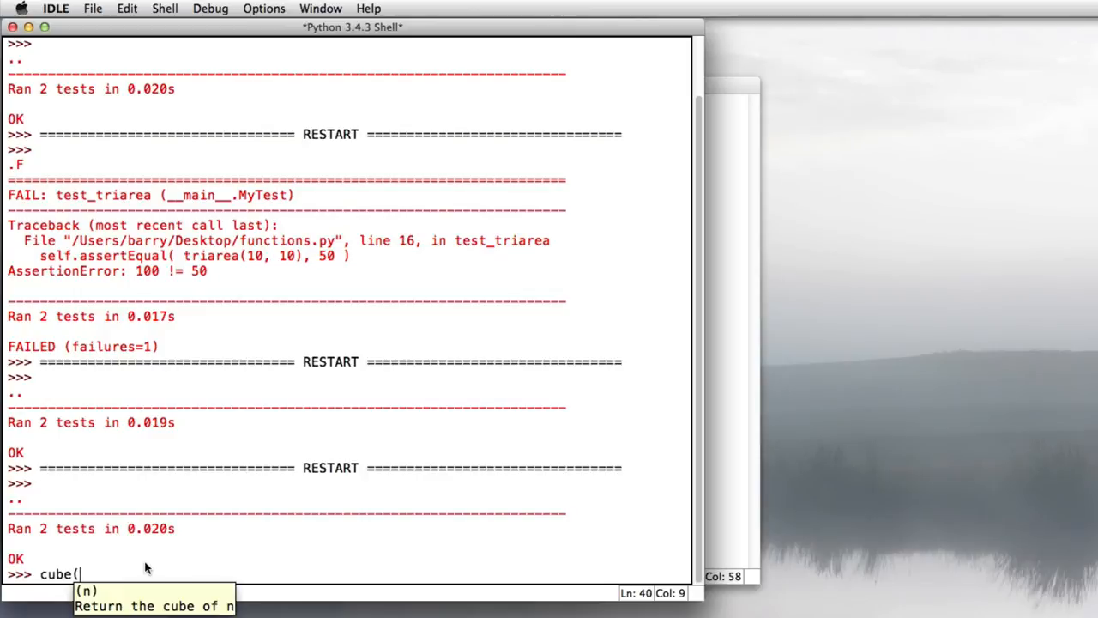
pyautogui.press('Return')
pyautogui.write('def')
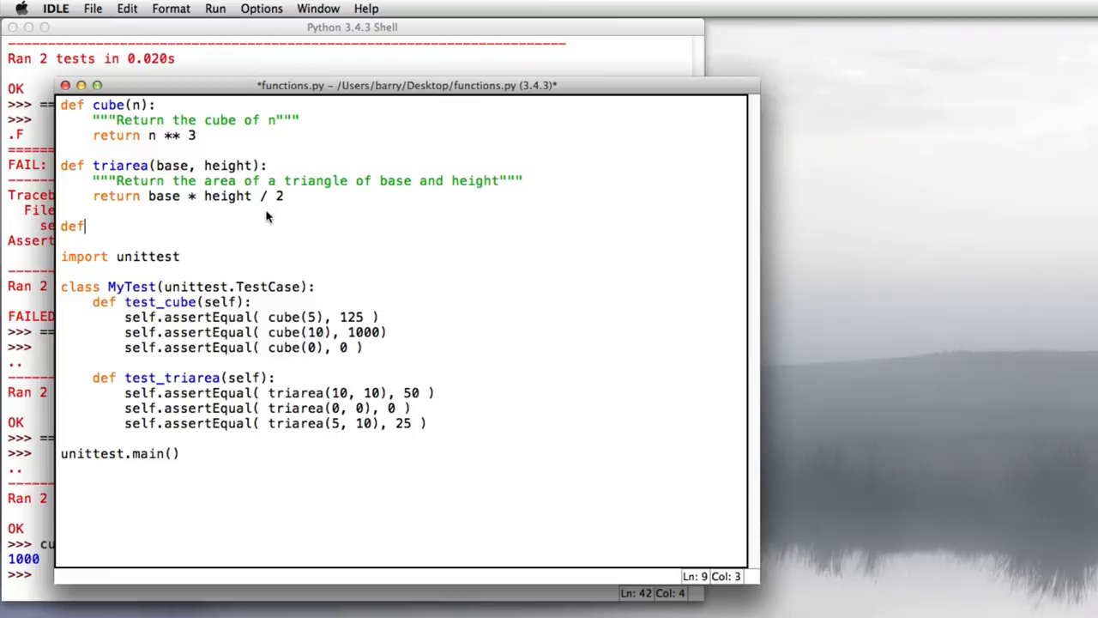
# Declare a new evenodd(i) function header after triarea
pyautogui.write('evenodd')
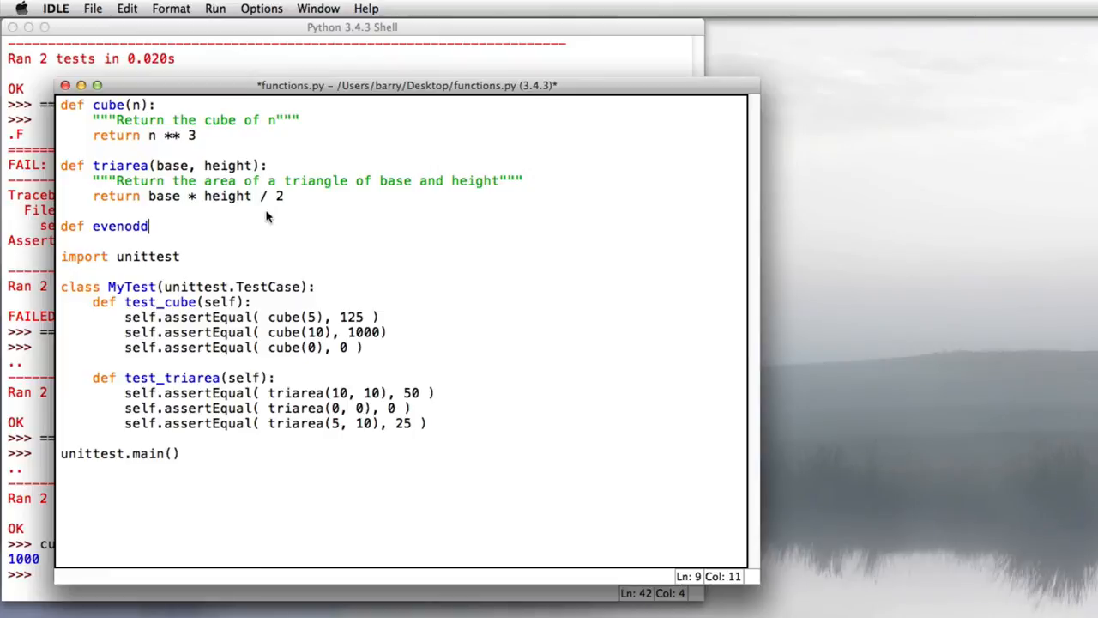
pyautogui.write('(i')
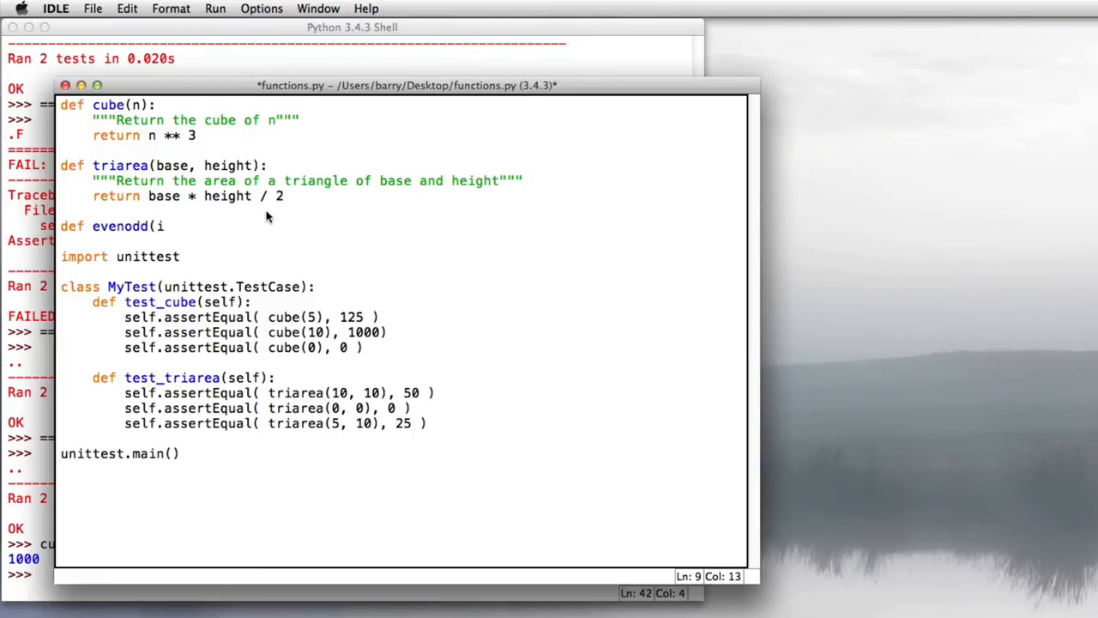
pyautogui.write('):')
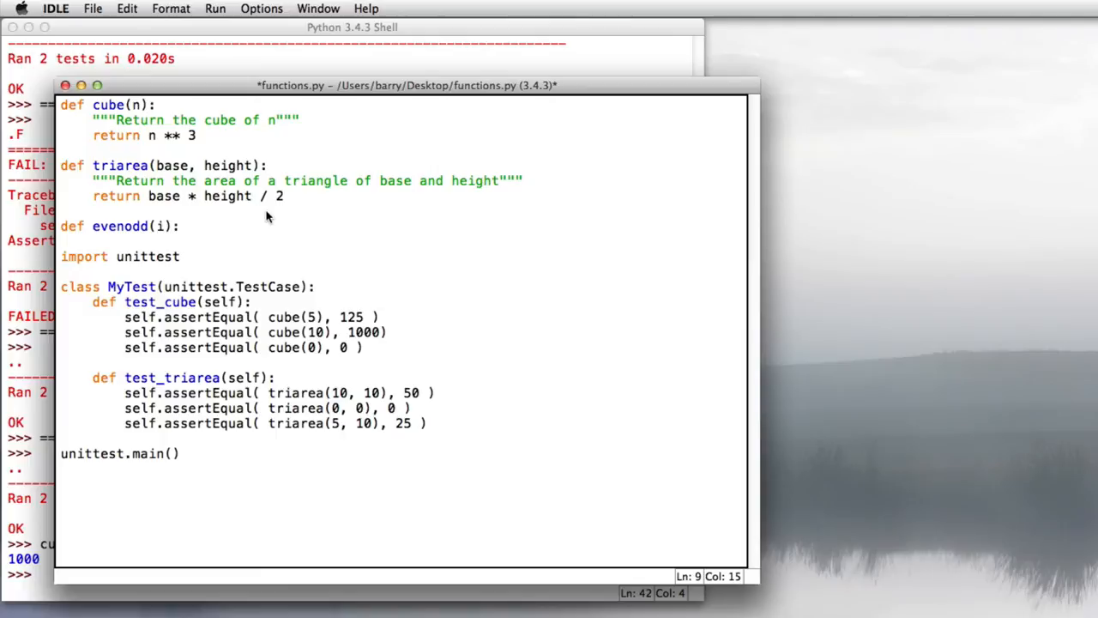
# Add a test_evenodd method expecting 'odd' for 5 and 'even' for -4 and 0
pyautogui.click(178, 226)
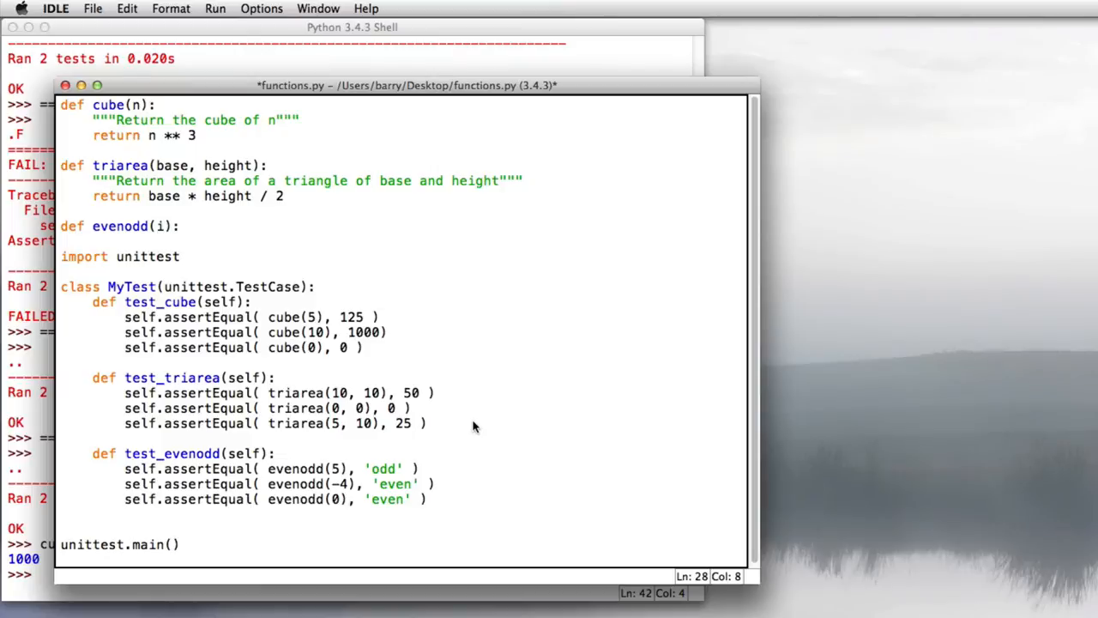
pyautogui.moveTo(123, 469); pyautogui.dragTo(427, 499)
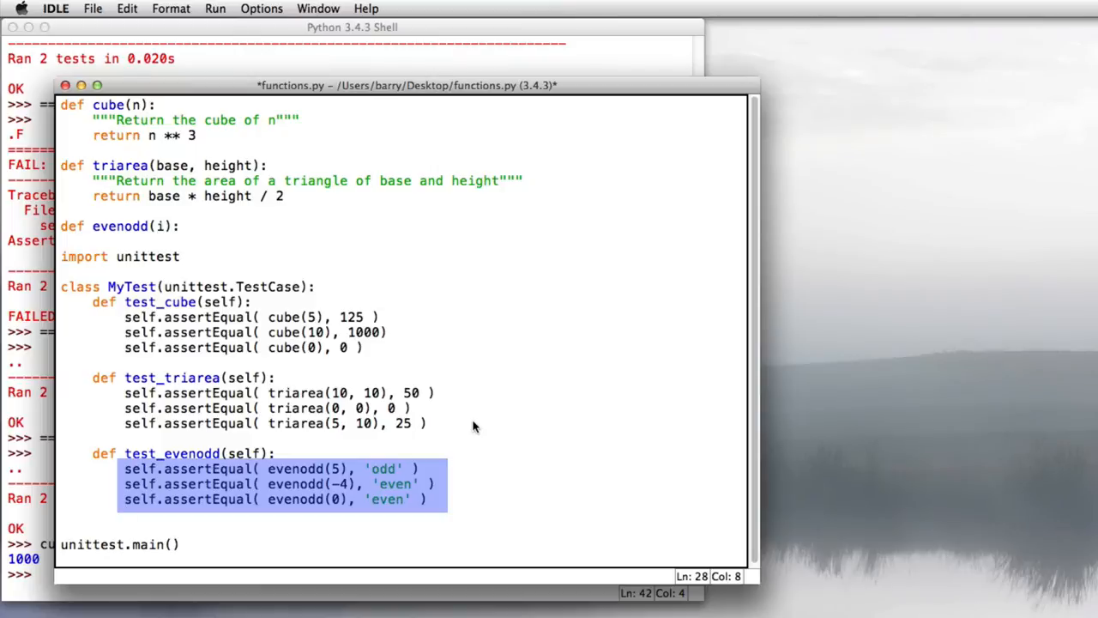
pyautogui.press('Return')
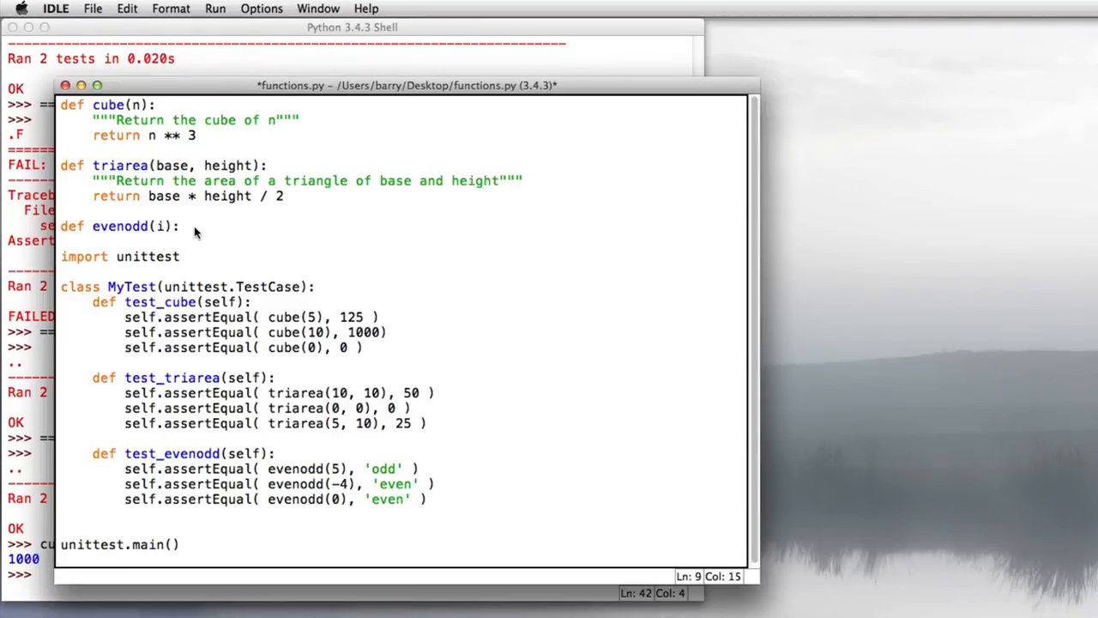
# Write evenodd's body: return 'even' if i % 2 == 0, else return 'odd'
pyautogui.write('if')
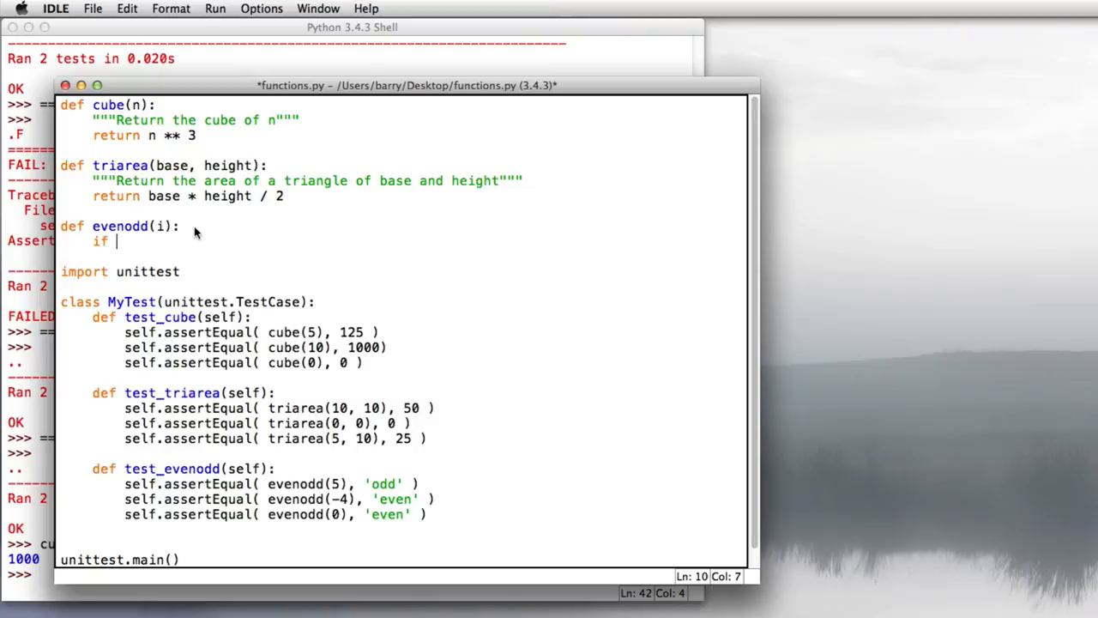
pyautogui.write('i % 2')
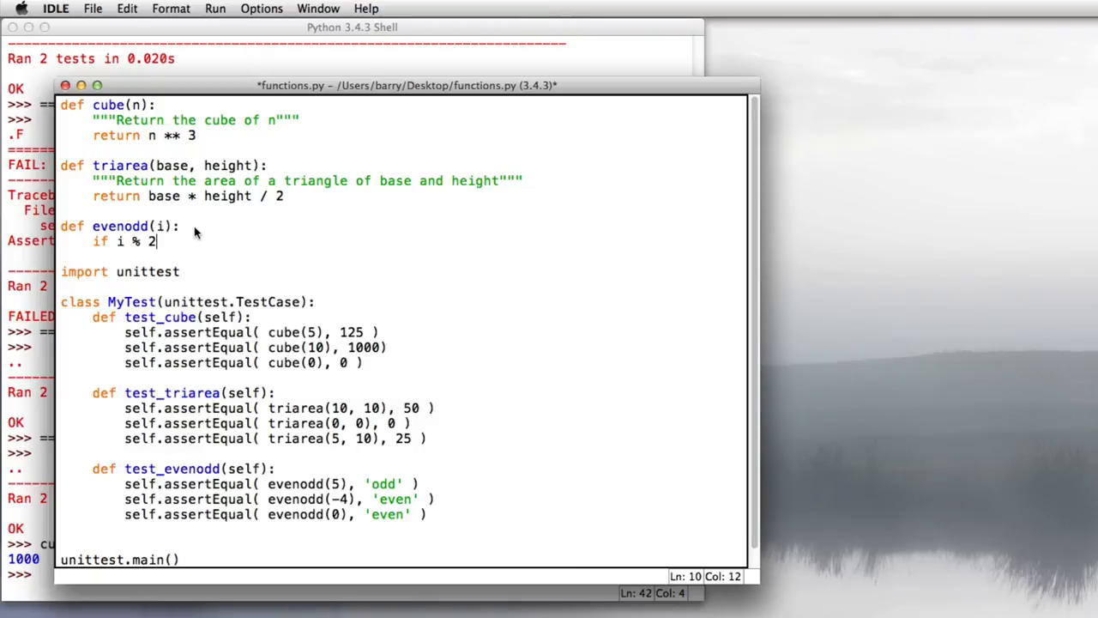
pyautogui.write('== 0:')
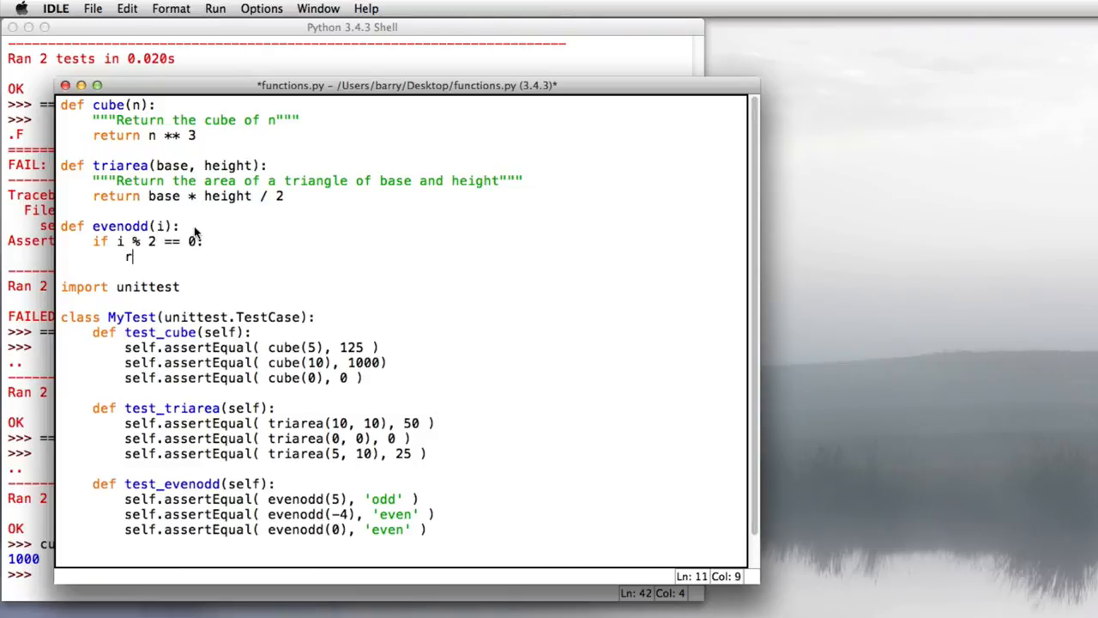
pyautogui.write("return 'even")
pyautogui.write('else:')
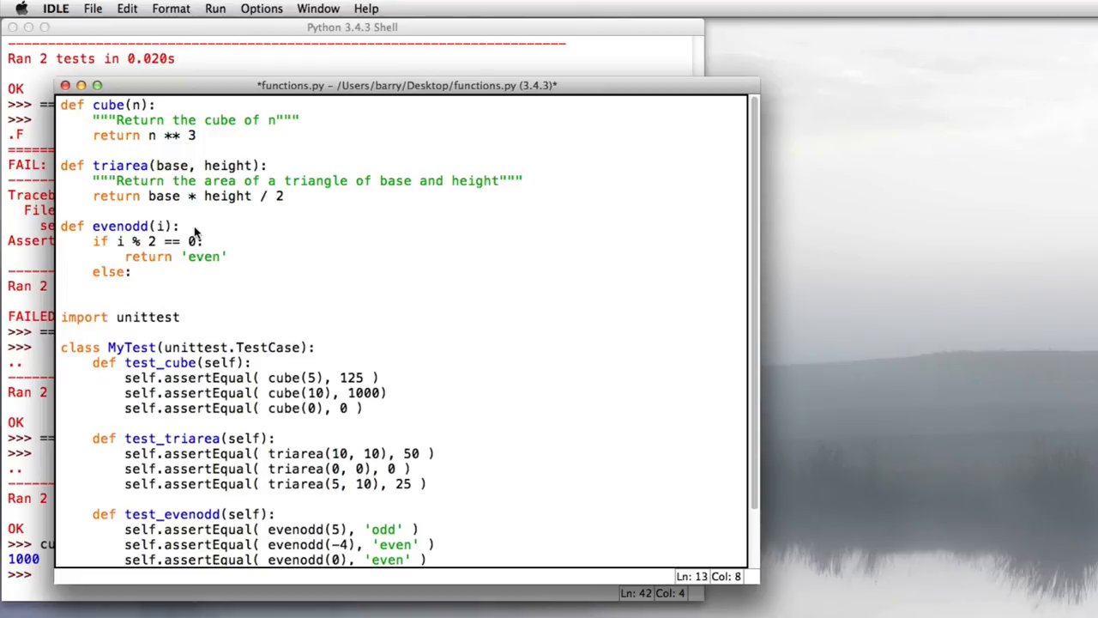
pyautogui.write("return 'odd'")
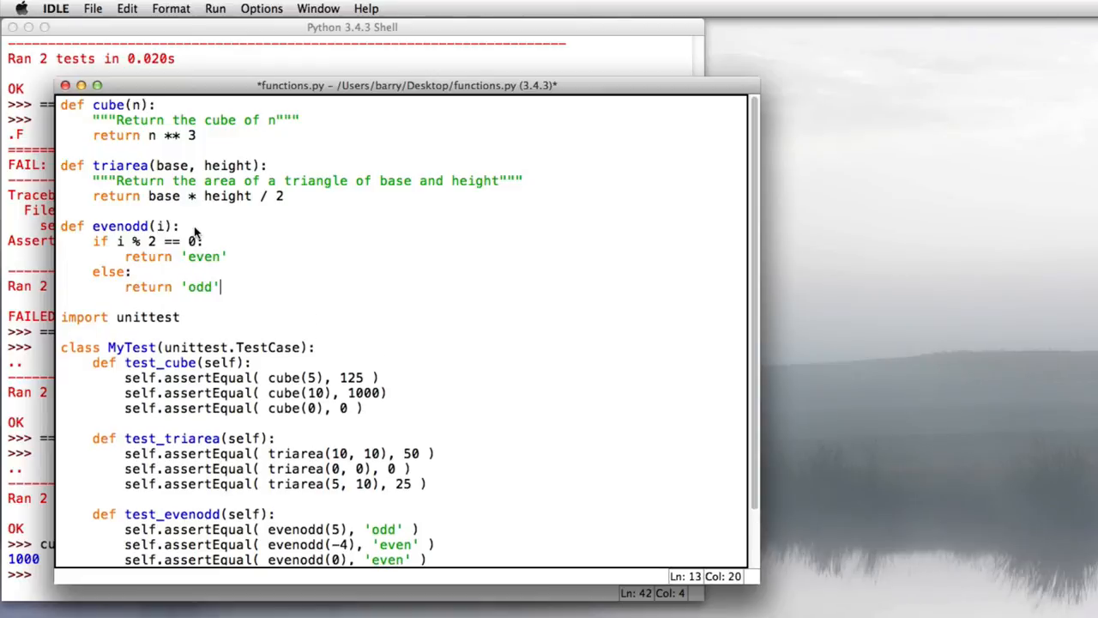
# Save and run the finished module so the shell reports Ran 3 tests OK
pyautogui.click(214, 9)
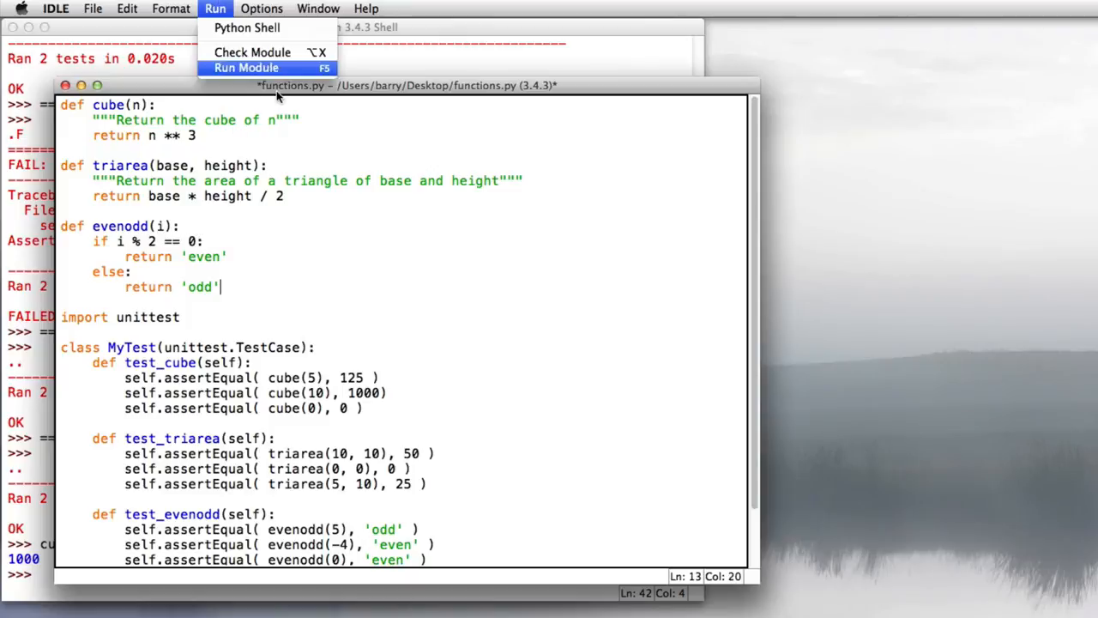
pyautogui.click(247, 69)
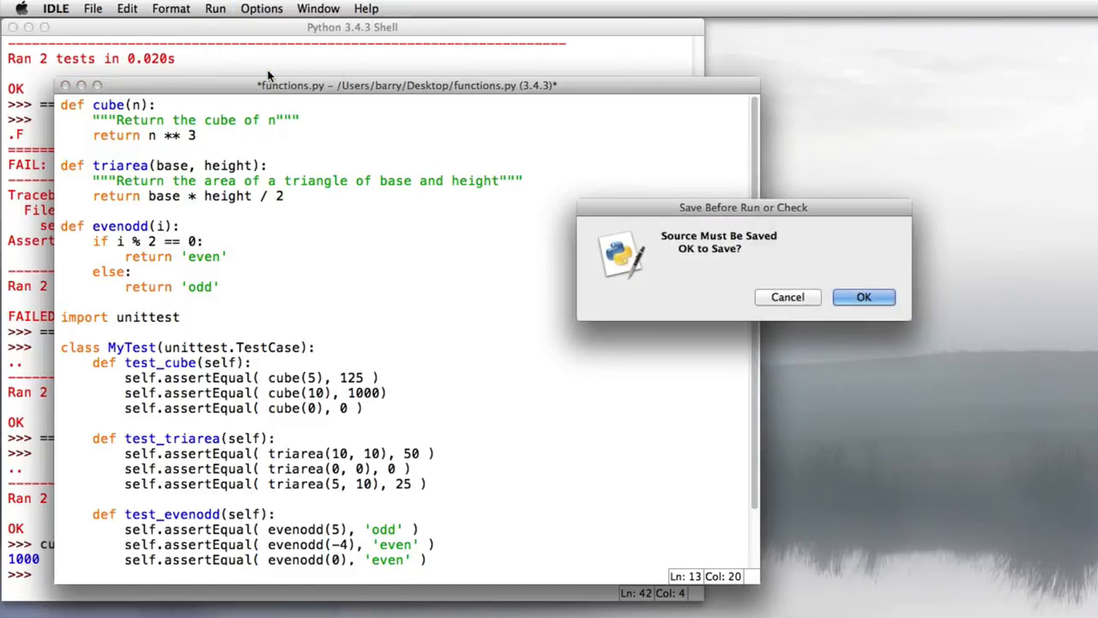
pyautogui.click(863, 297)
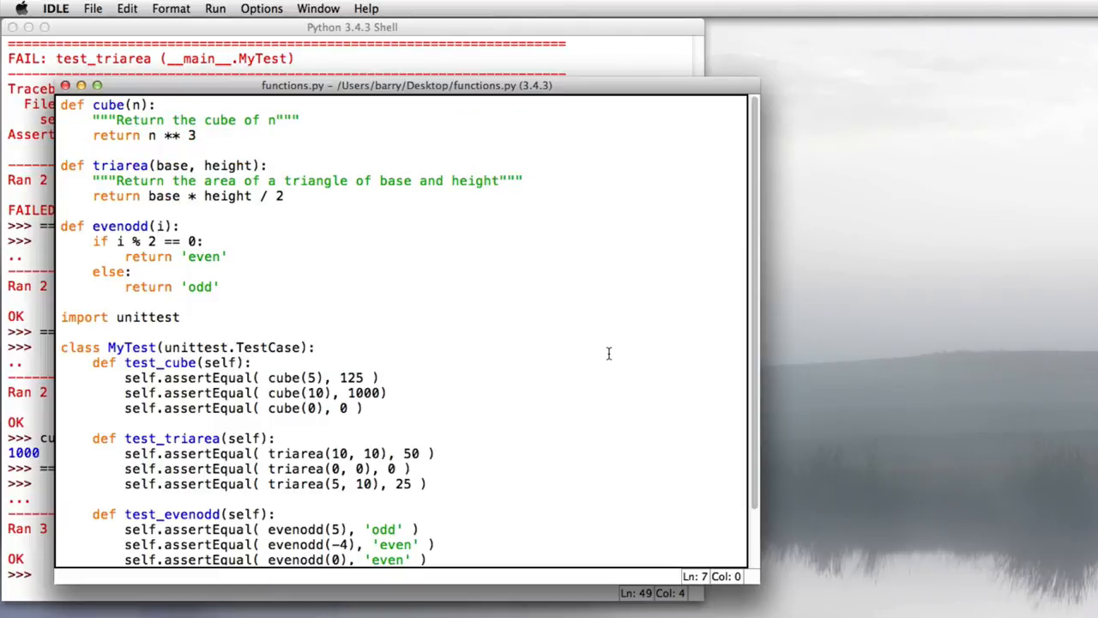
pyautogui.scroll(-3)
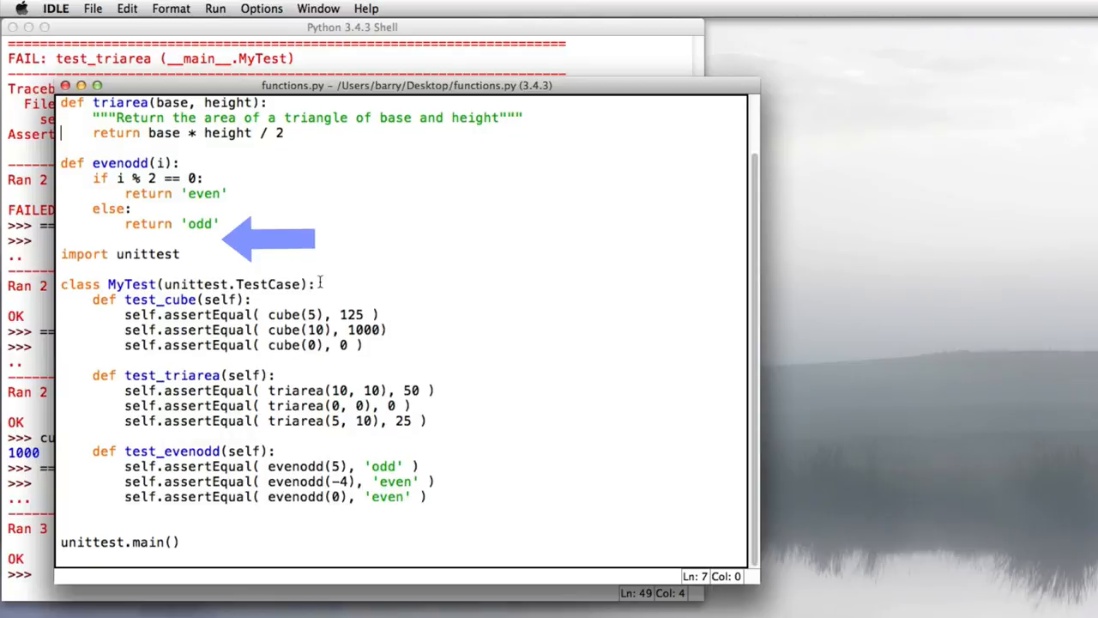
pyautogui.moveTo(243, 223)
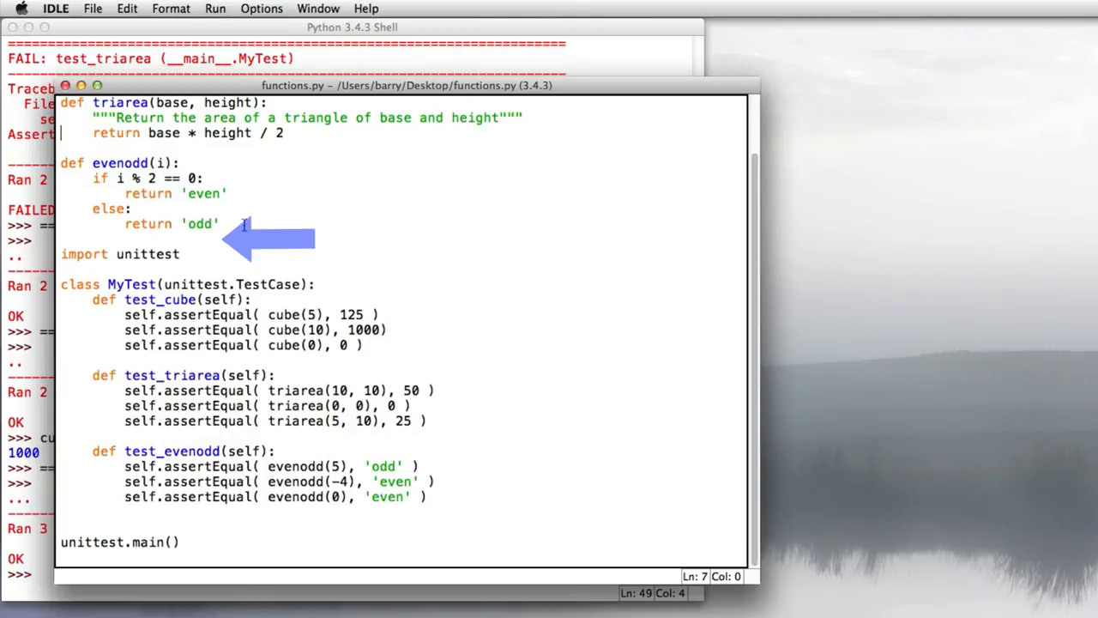